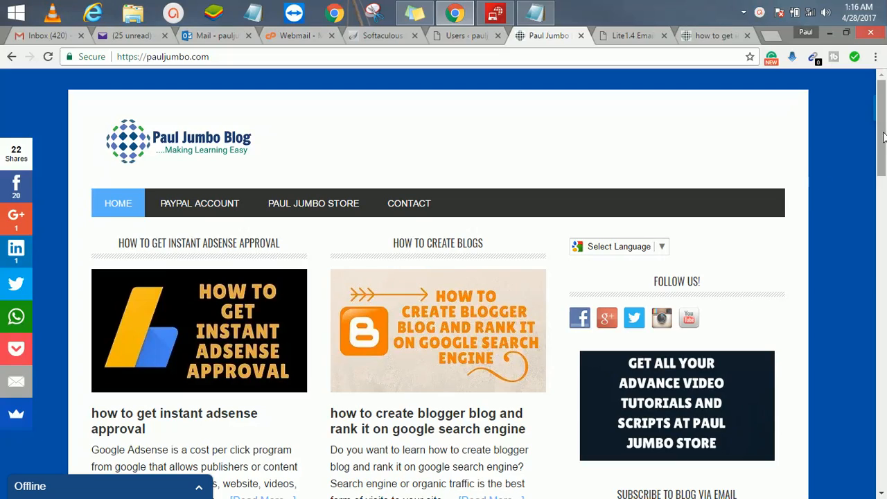
# Step: Go to the Paul Jumbo Store from the blog's menu
pyautogui.scroll(-3)
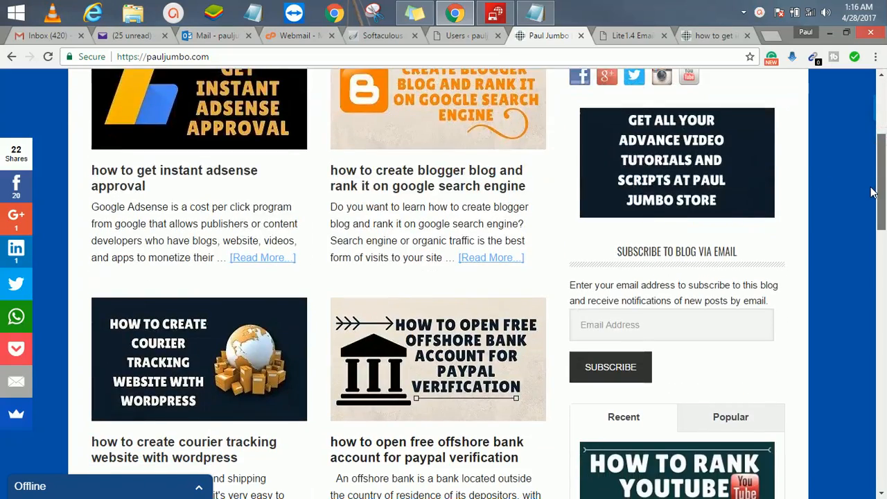
pyautogui.scroll(-3)
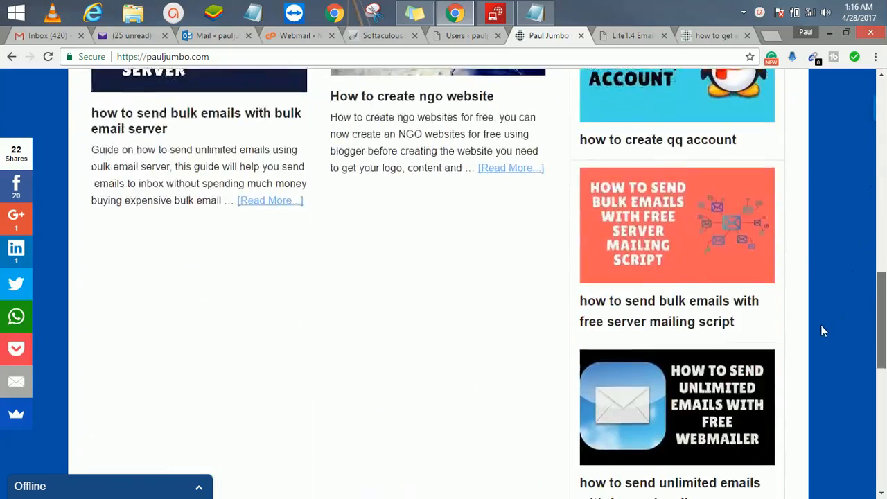
pyautogui.scroll(-3)
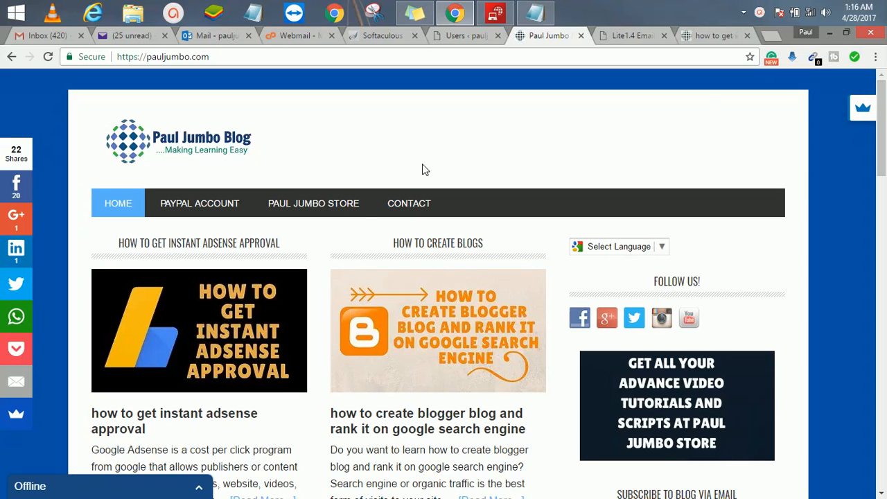
pyautogui.click(313, 202)
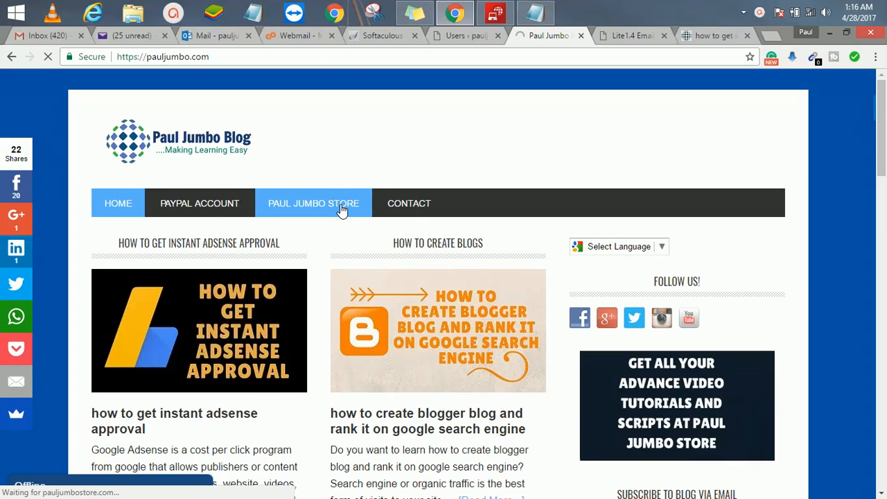
pyautogui.click(314, 203)
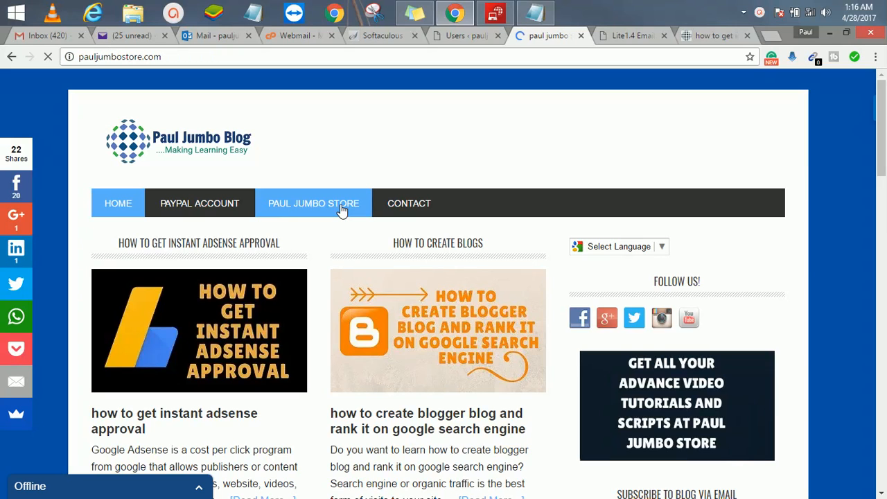
pyautogui.click(313, 202)
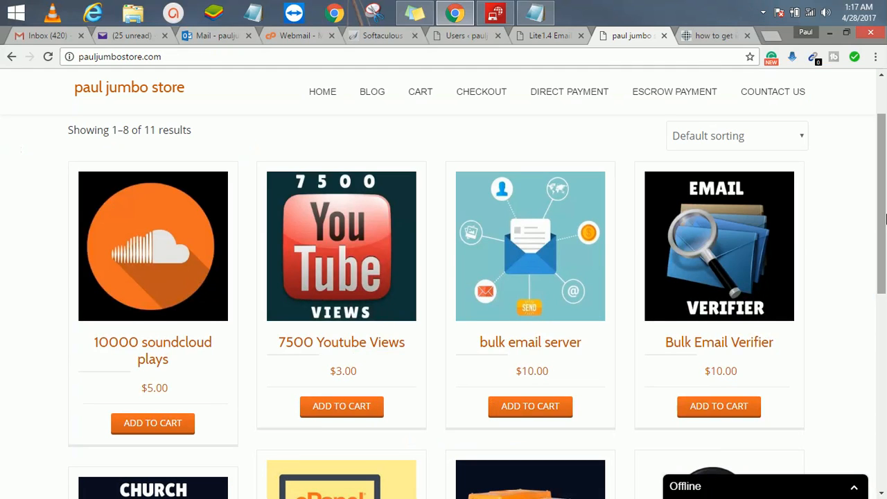
pyautogui.moveTo(562, 363)
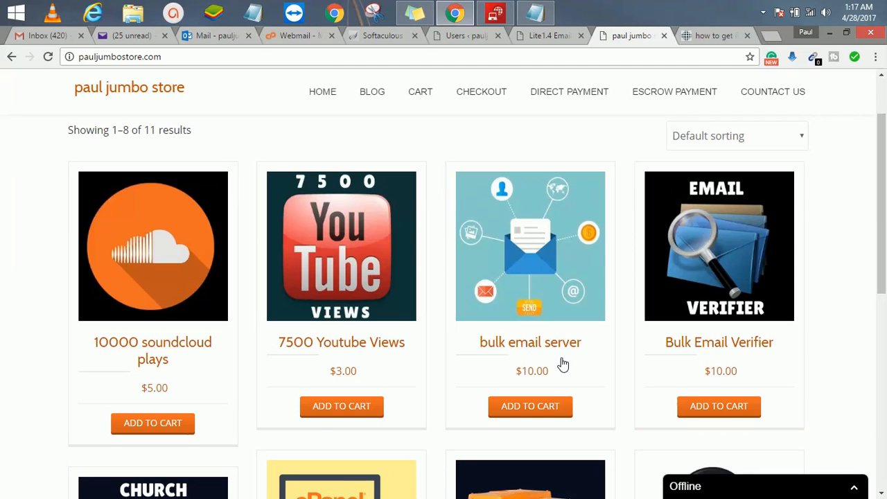
# Step: Bring up the $10 Bulk Email Server product page from the store listing
pyautogui.click(529, 341)
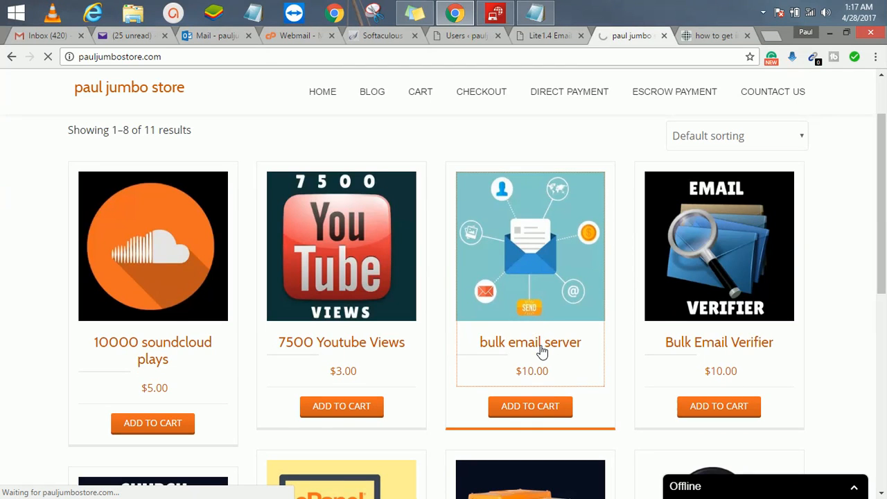
pyautogui.click(530, 341)
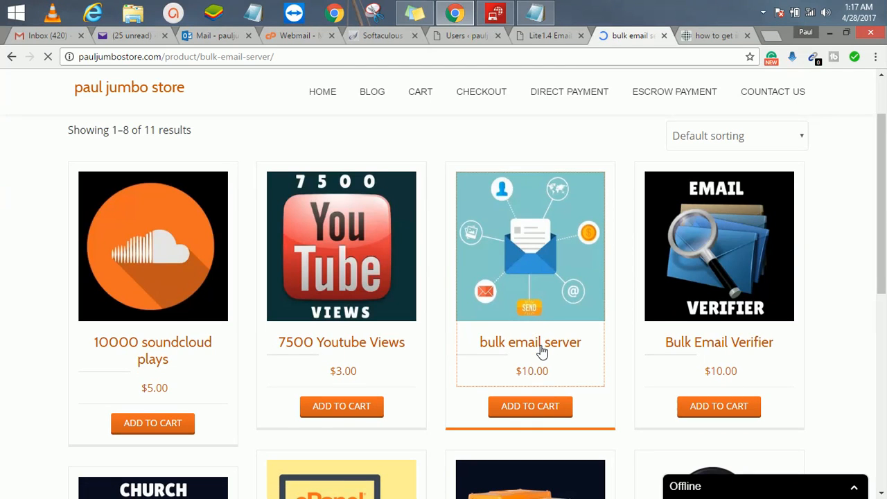
pyautogui.click(529, 341)
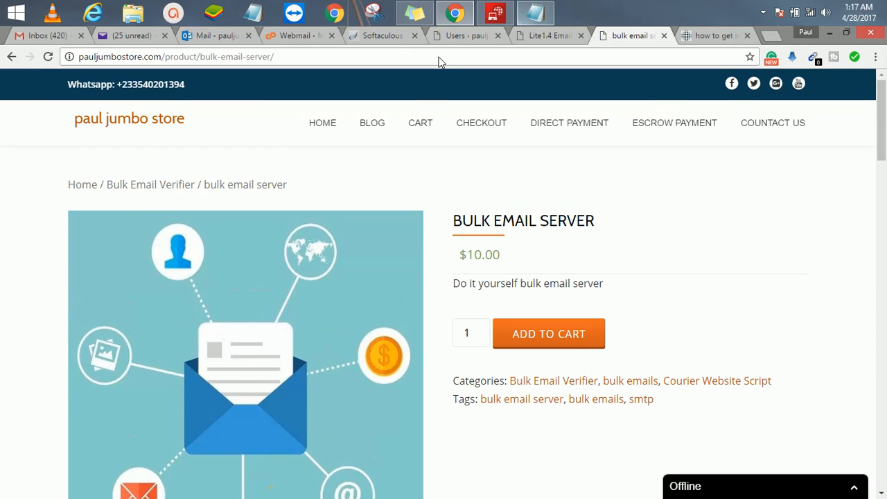
# Step: From the cPanel tab, launch the Softaculous Apps Installer listing WordPress, Joomla and PrestaShop
pyautogui.click(381, 36)
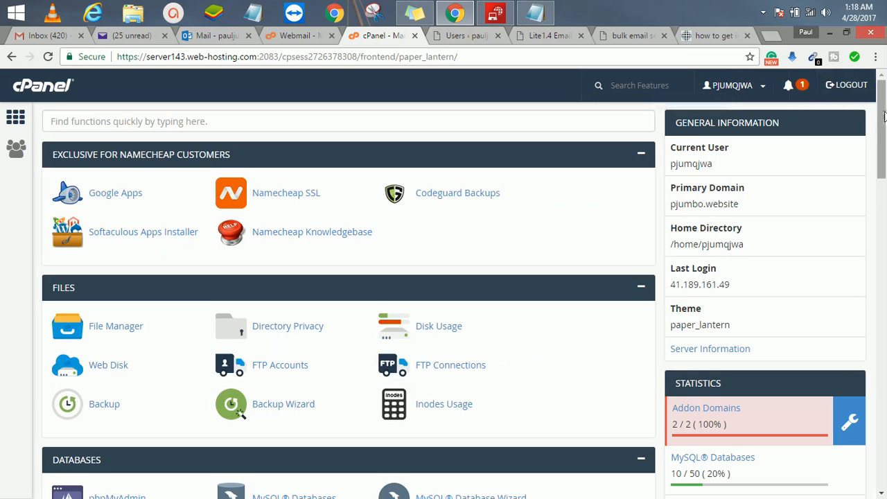
pyautogui.scroll(-3)
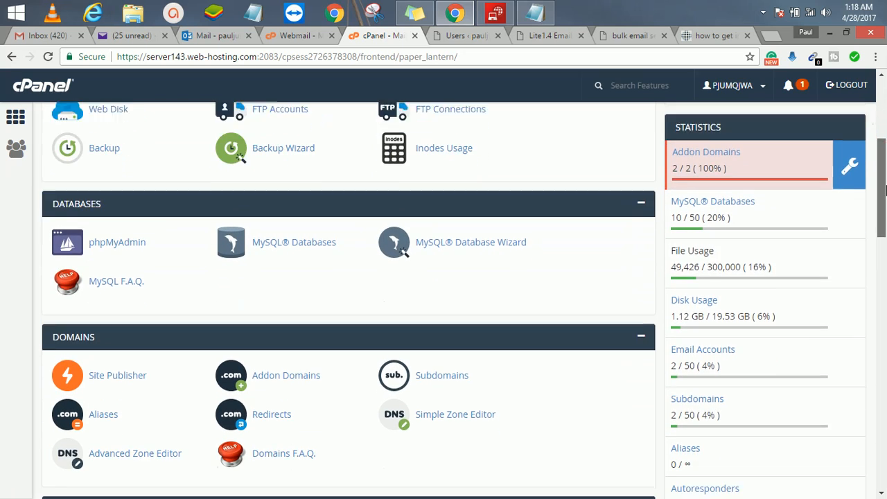
pyautogui.scroll(3)
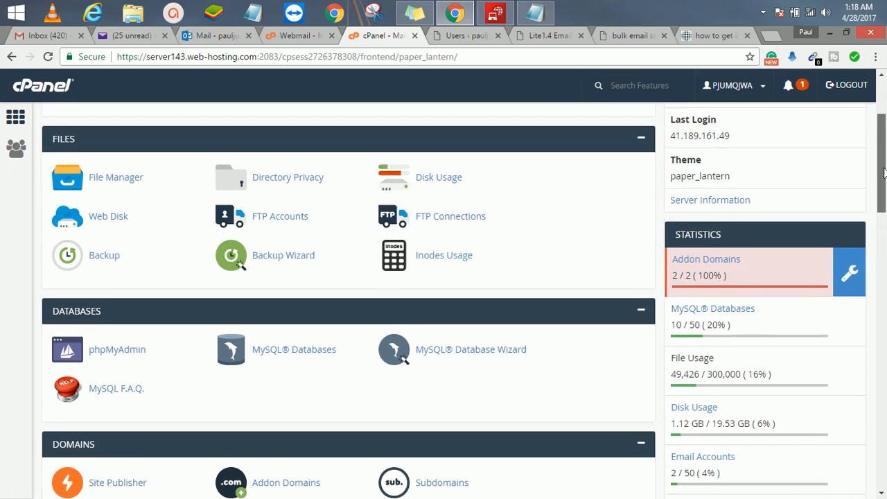
pyautogui.scroll(-3)
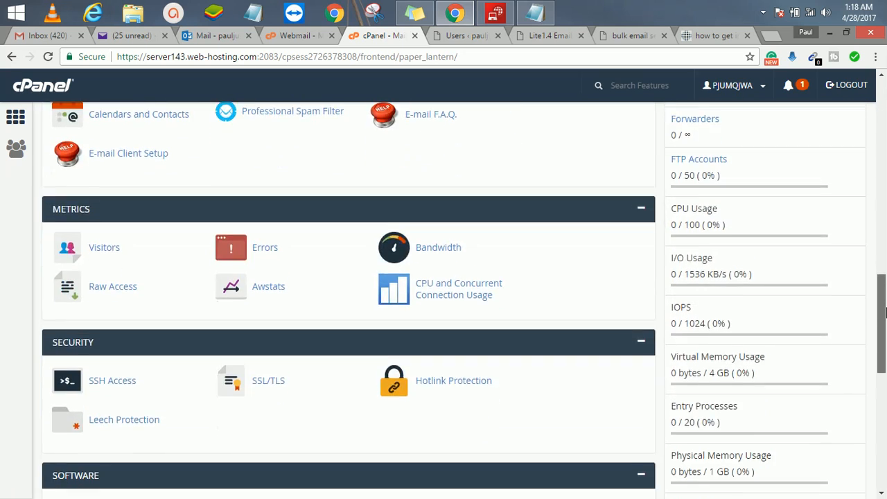
pyautogui.scroll(-3)
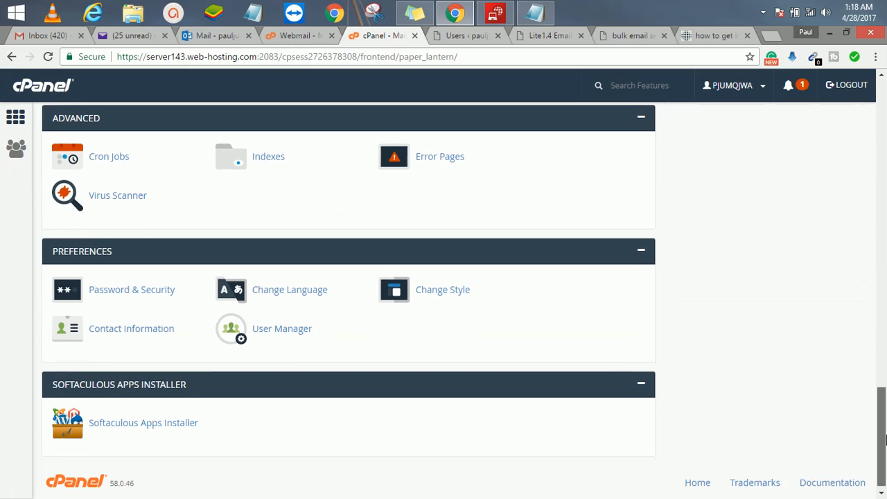
pyautogui.scroll(-3)
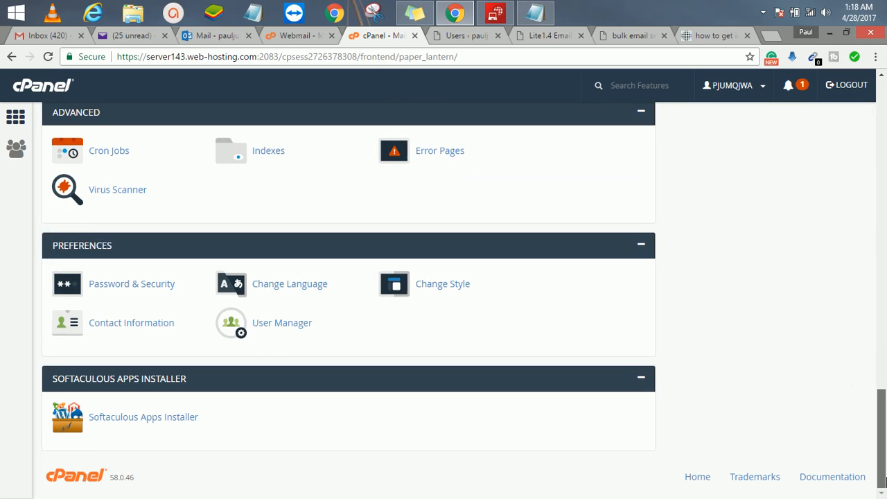
pyautogui.moveTo(134, 427)
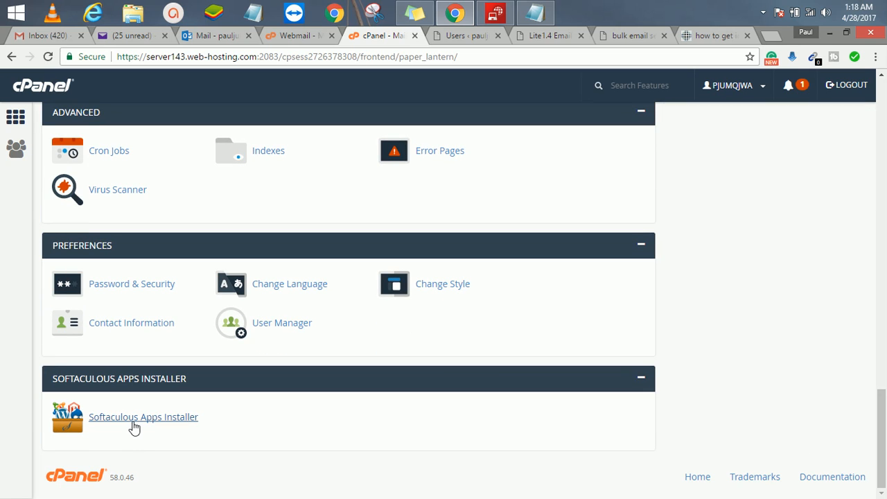
pyautogui.click(144, 415)
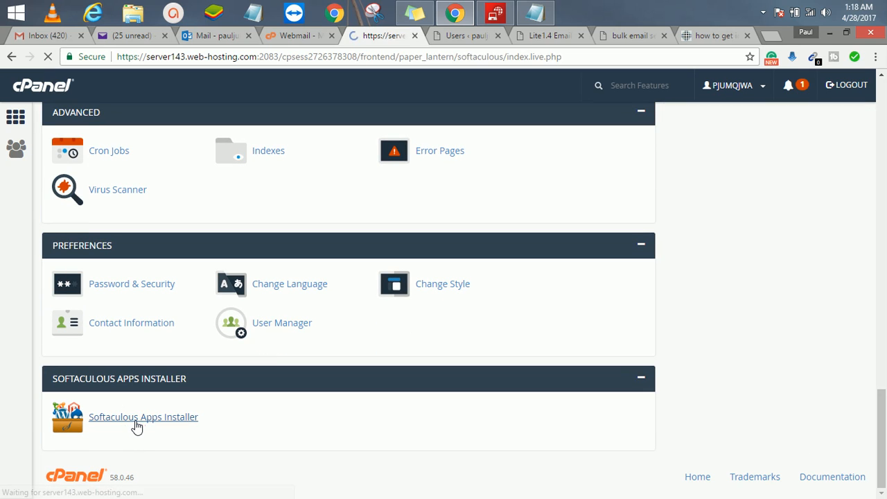
pyautogui.click(144, 416)
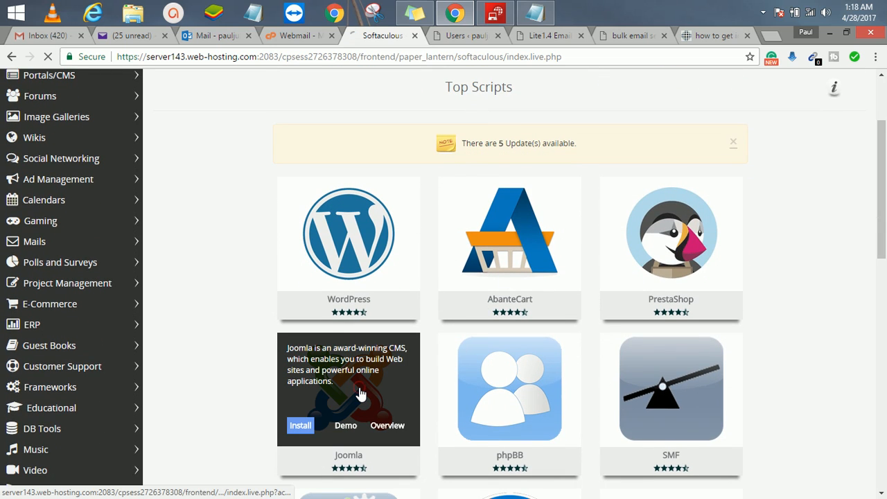
# Step: Set up a Joomla install on pauljumbo.com over https in the 'mailer' directory
pyautogui.click(388, 426)
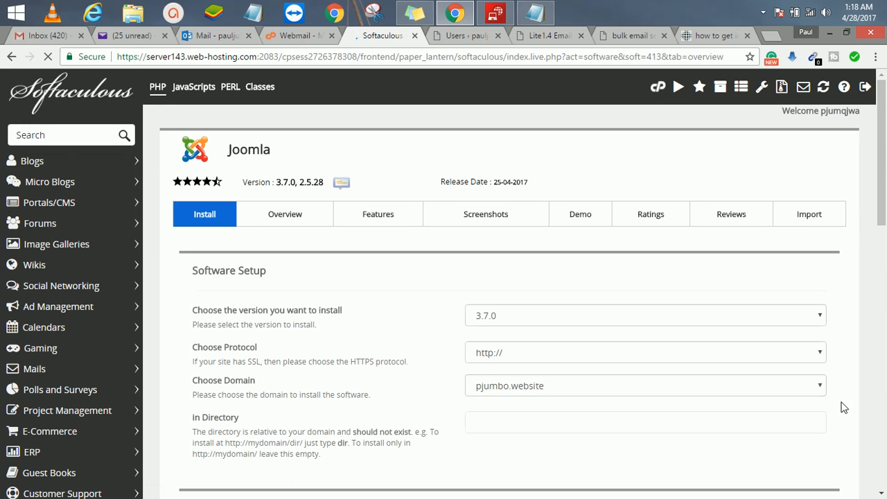
pyautogui.click(644, 385)
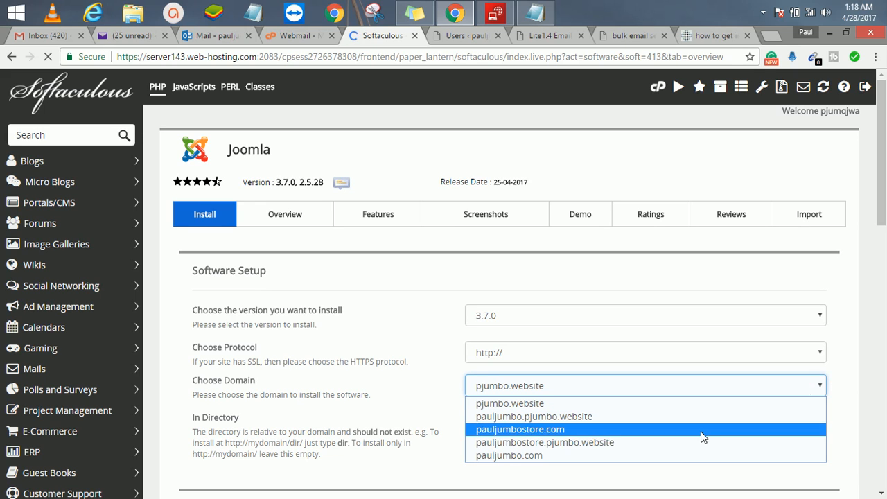
pyautogui.click(509, 455)
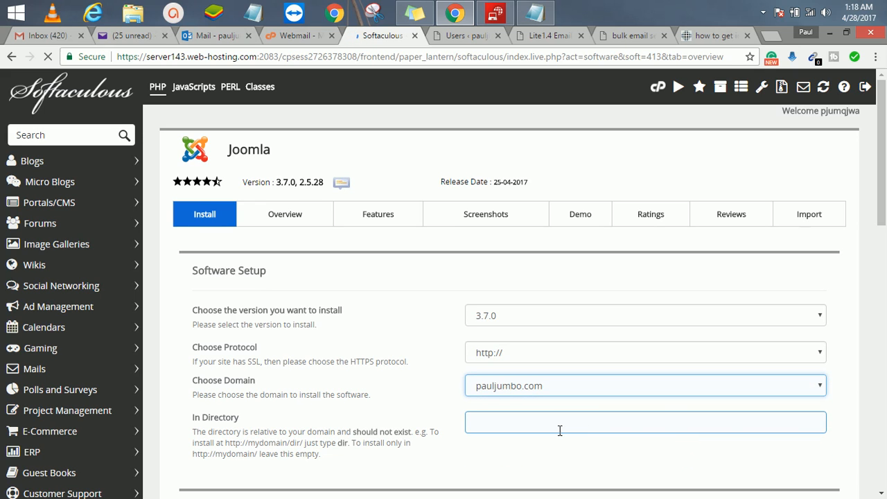
pyautogui.click(286, 213)
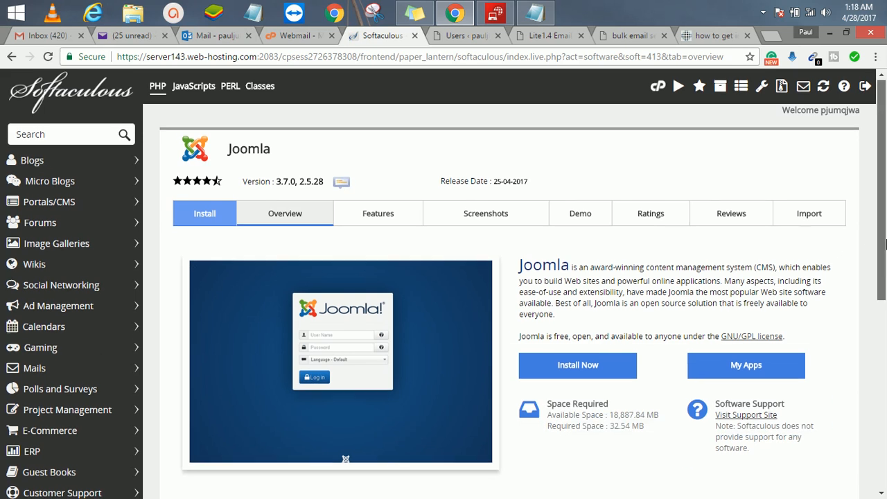
pyautogui.scroll(-3)
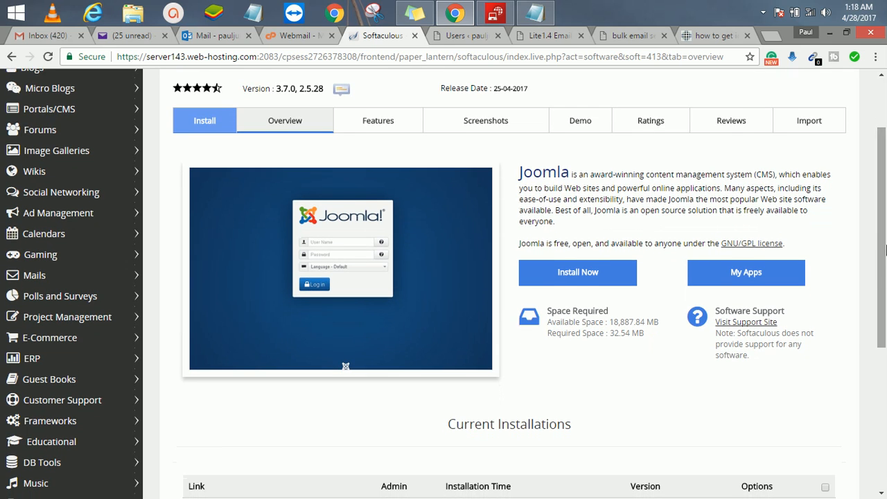
pyautogui.scroll(-3)
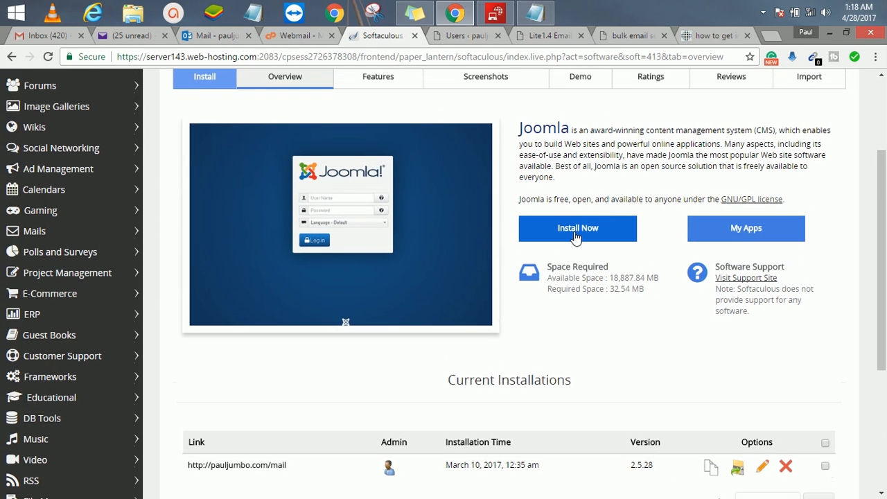
pyautogui.click(577, 227)
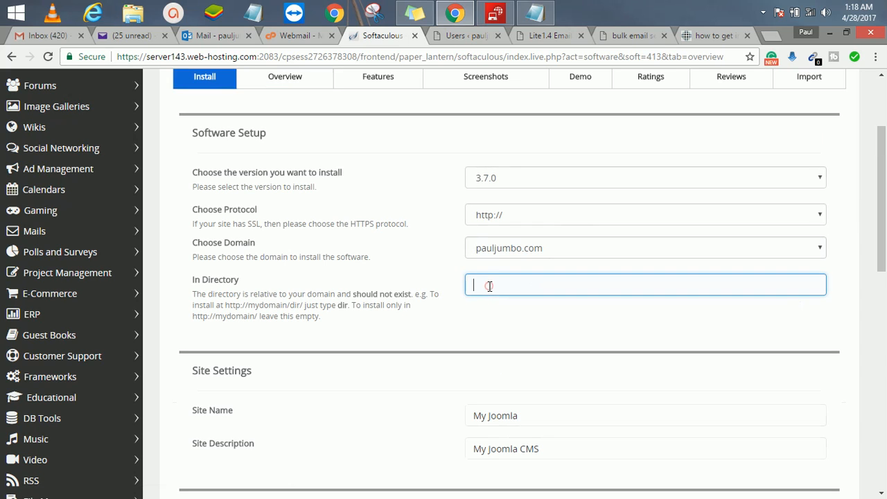
pyautogui.write('mailer')
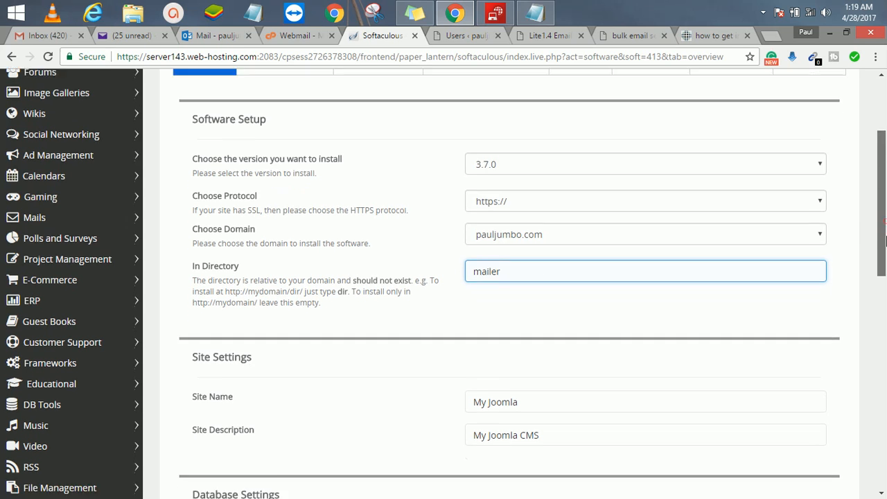
# Step: Run the Joomla 3.7.0 installation, getting the site and admin URL confirmation
pyautogui.scroll(-3)
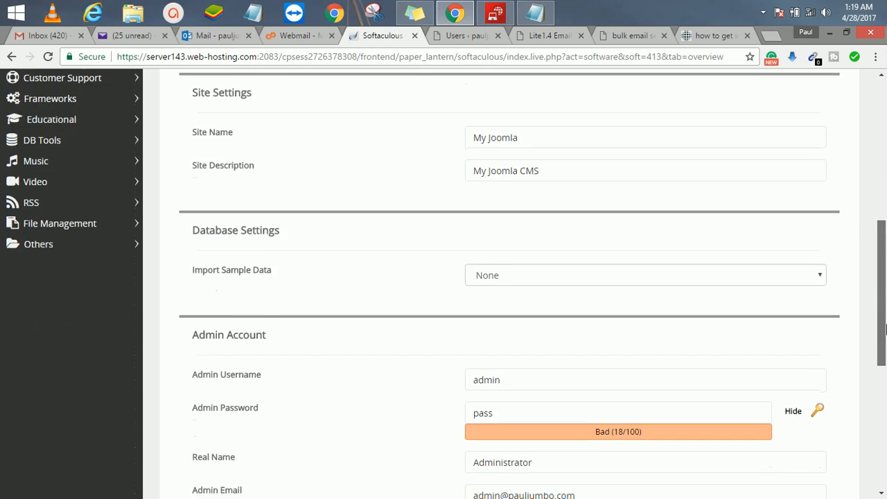
pyautogui.scroll(-3)
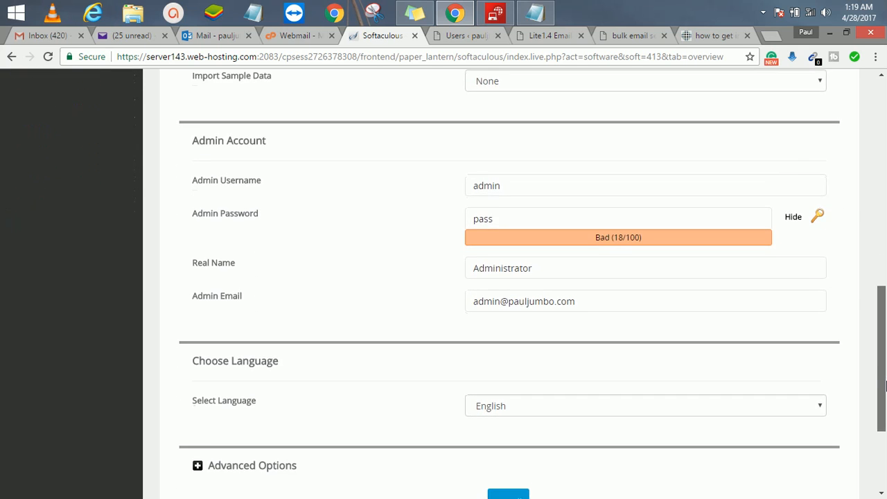
pyautogui.scroll(-3)
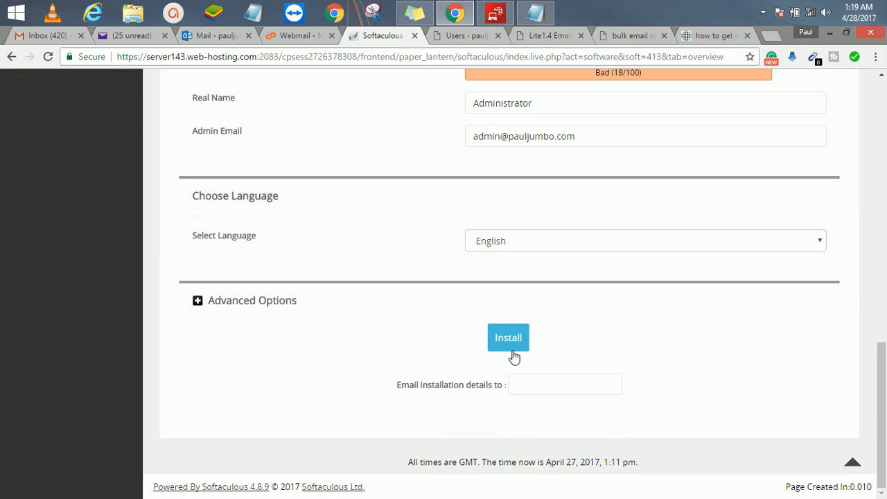
pyautogui.click(508, 339)
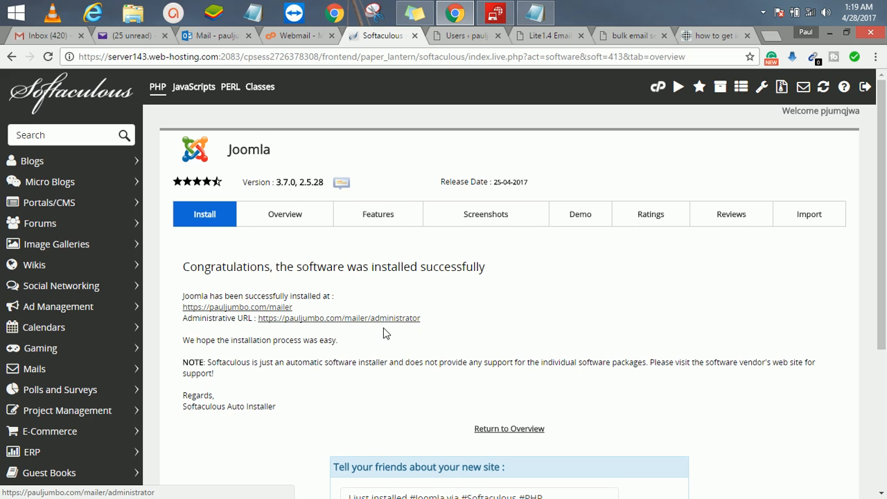
# Step: Log in at pauljumbo.com/mailer/administrator with the admin credentials
pyautogui.click(338, 317)
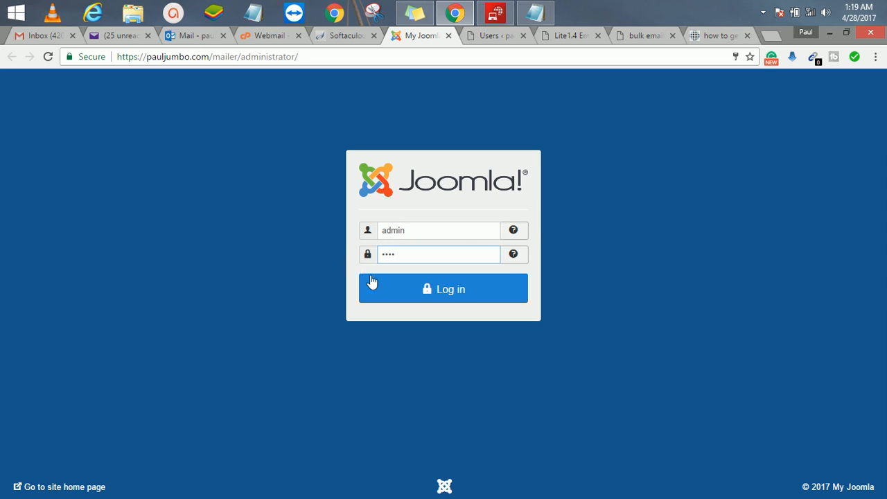
pyautogui.click(443, 289)
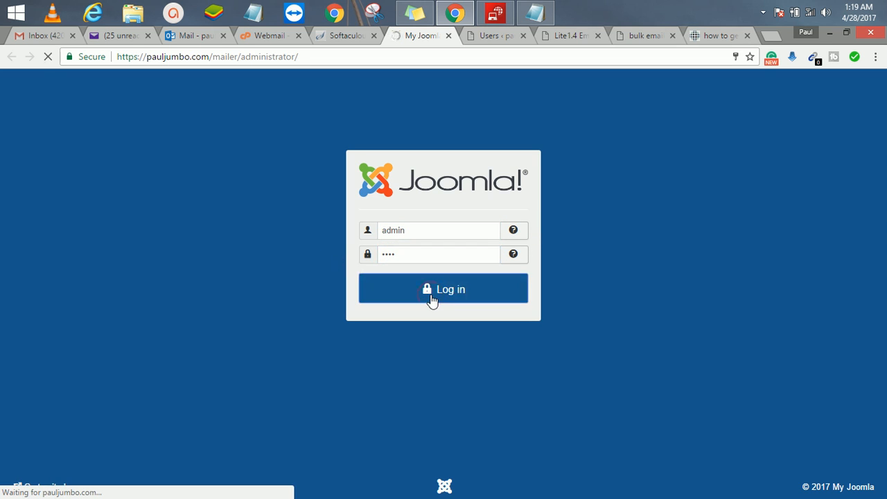
pyautogui.click(444, 288)
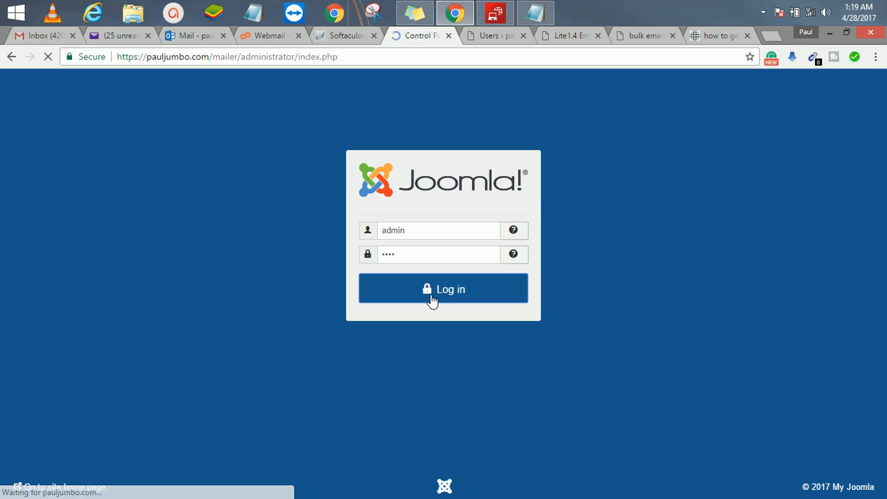
# Step: Upload the AcyMailing Enterprise 4.1.0 zip from the php mailer folder via Extensions: Install
pyautogui.click(443, 288)
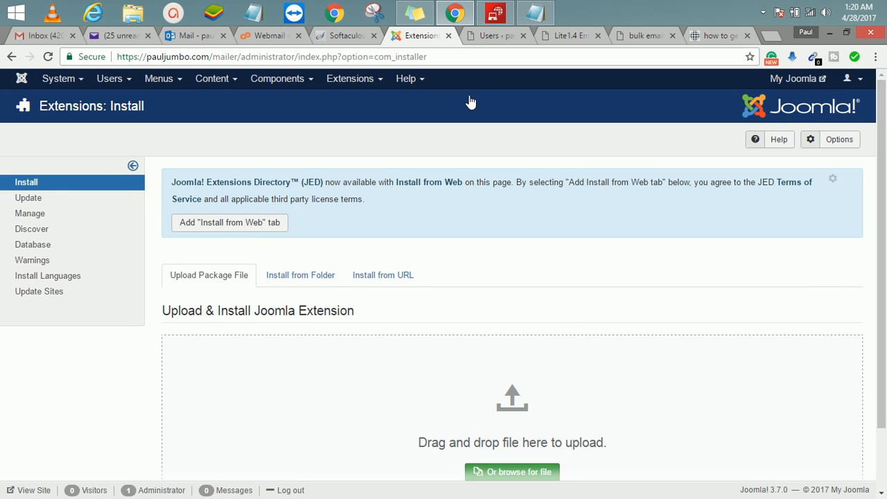
pyautogui.scroll(-3)
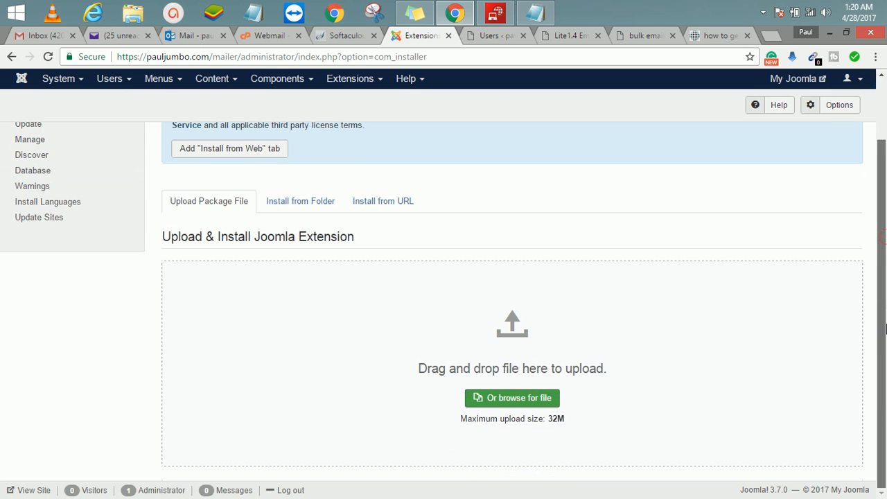
pyautogui.scroll(3)
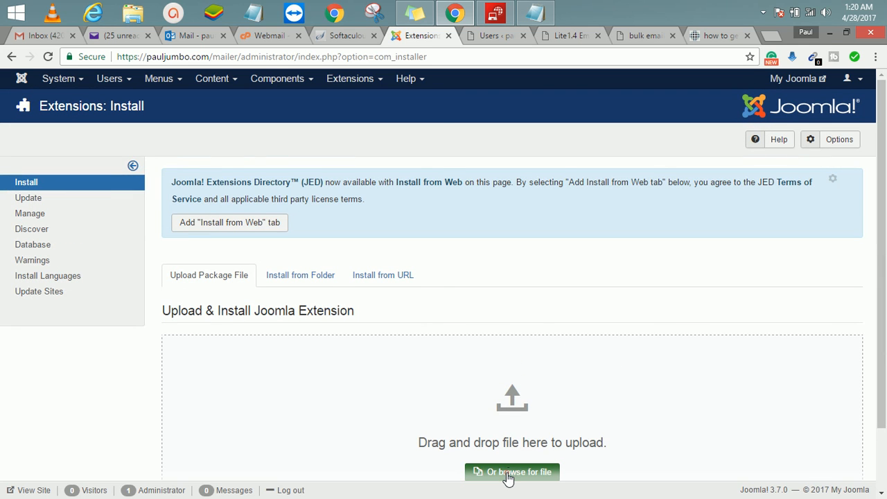
pyautogui.click(511, 471)
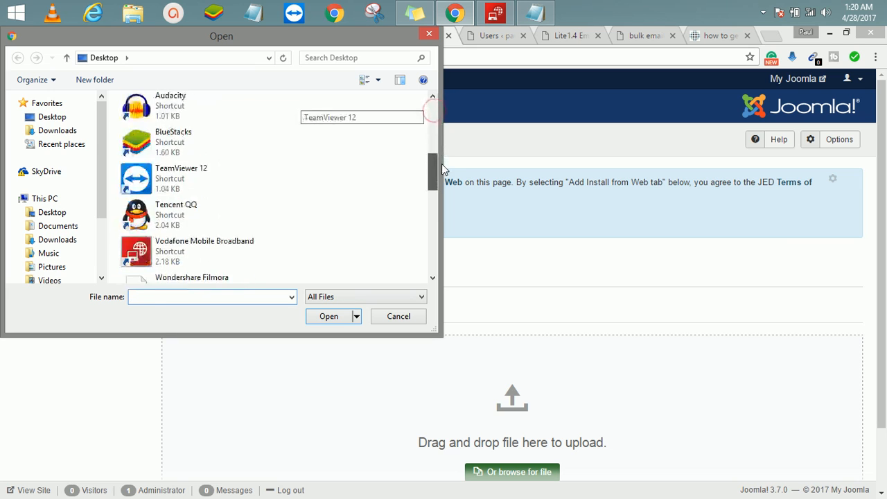
pyautogui.scroll(-3)
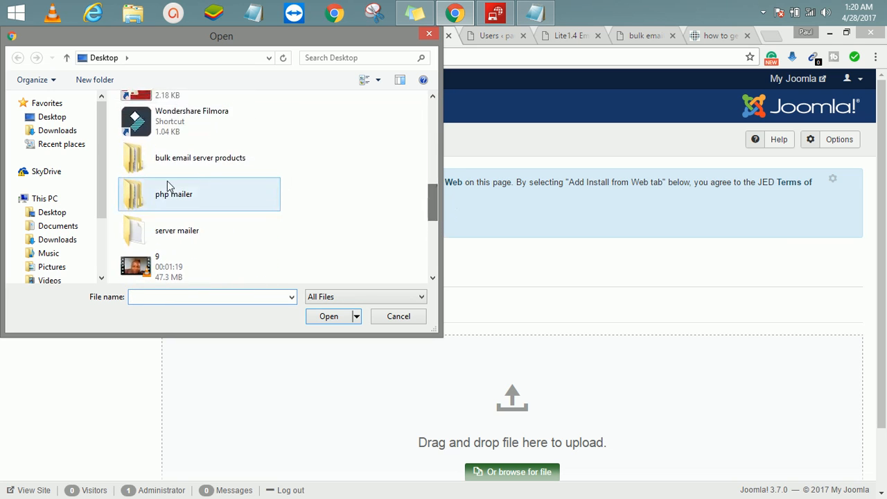
pyautogui.doubleClick(173, 194)
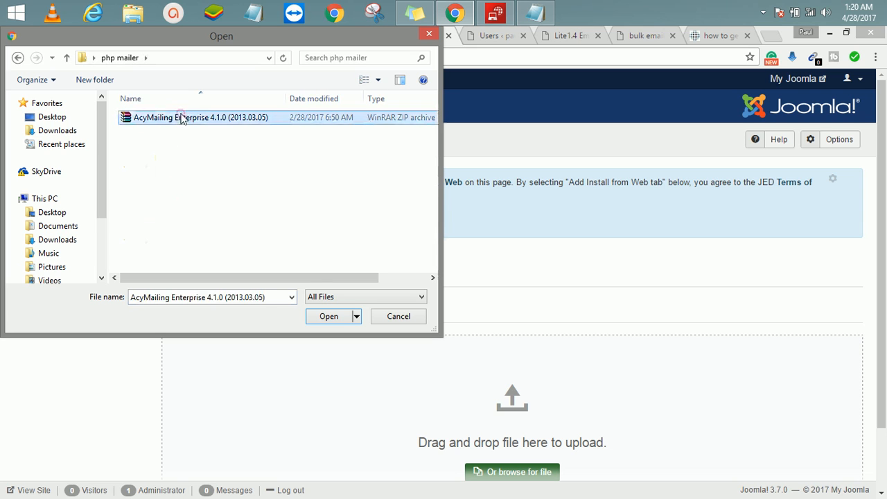
pyautogui.click(329, 315)
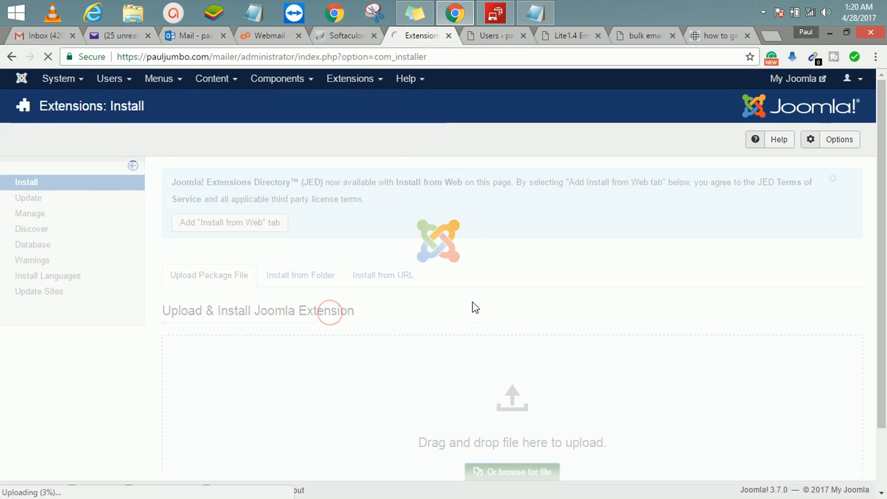
pyautogui.moveTo(580, 327)
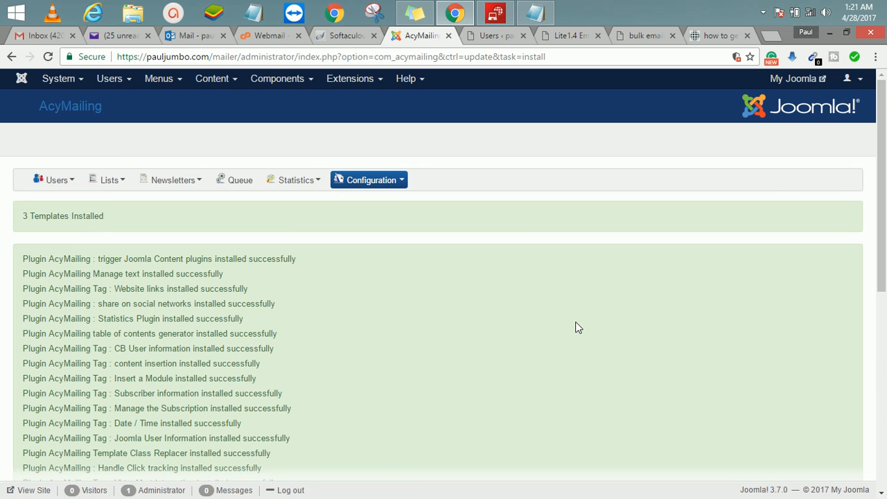
# Step: View AcyMailing's Lists page with the default Newsletters list and begin a new list
pyautogui.scroll(-3)
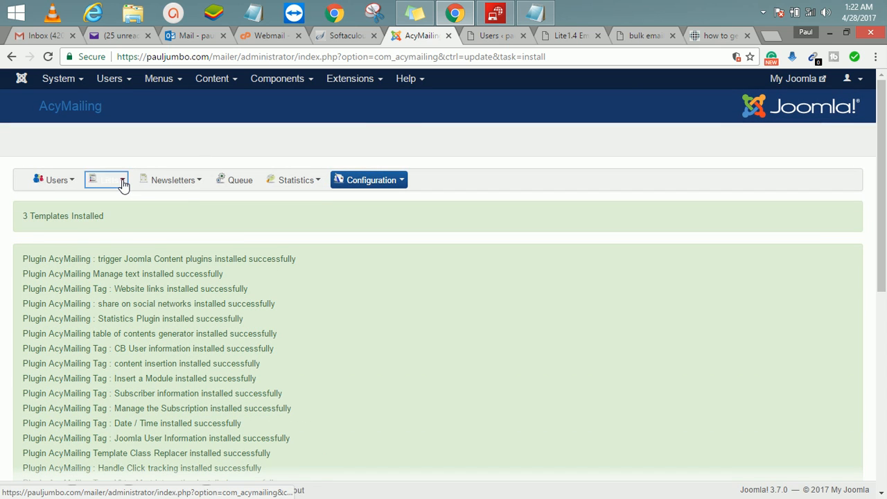
pyautogui.click(105, 180)
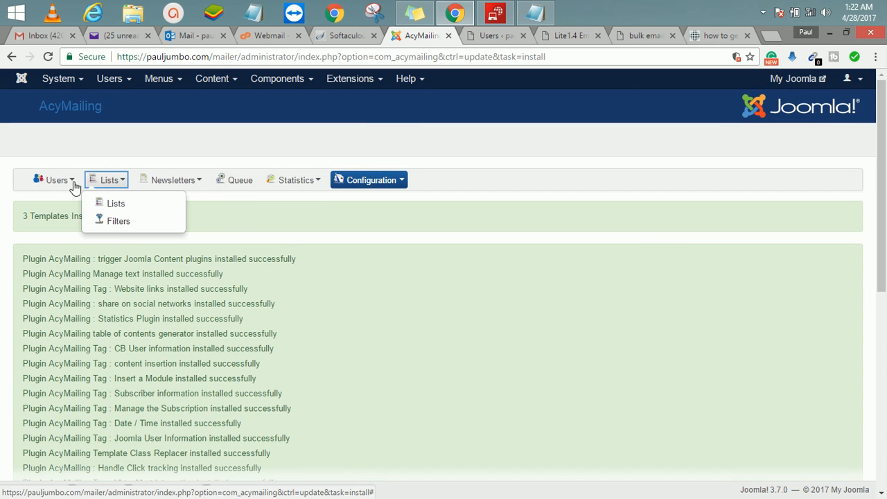
pyautogui.moveTo(124, 183)
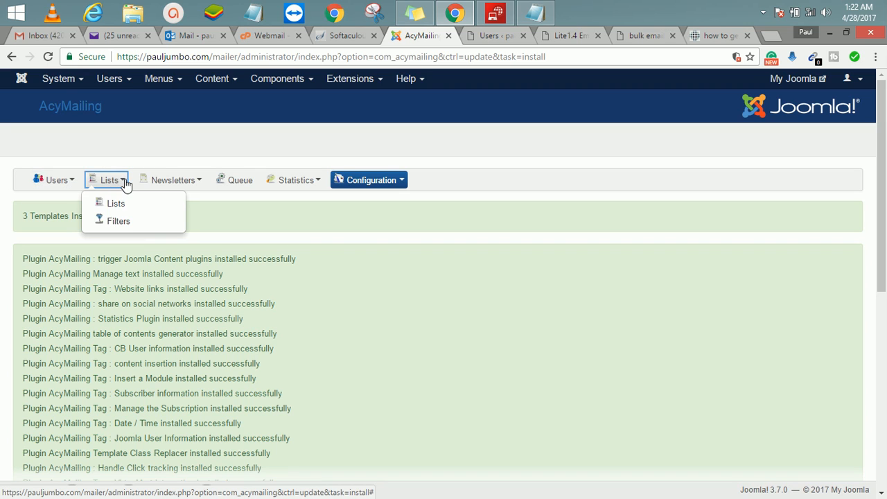
pyautogui.click(117, 202)
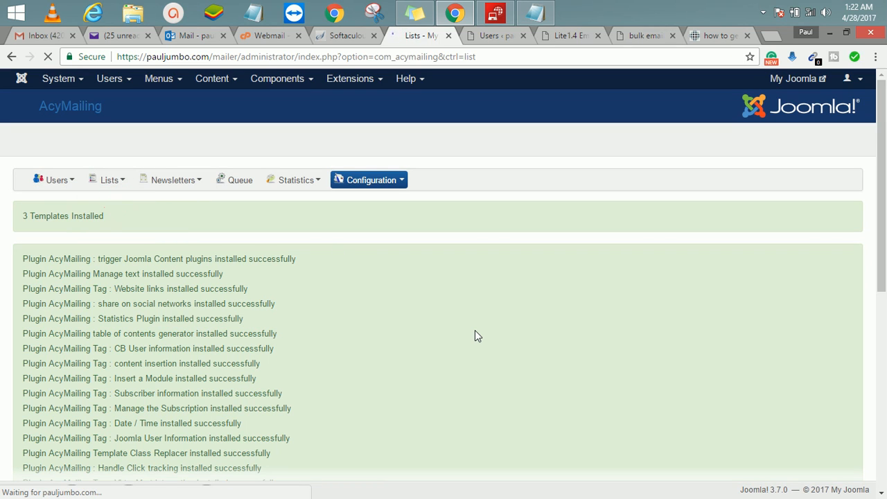
pyautogui.click(105, 180)
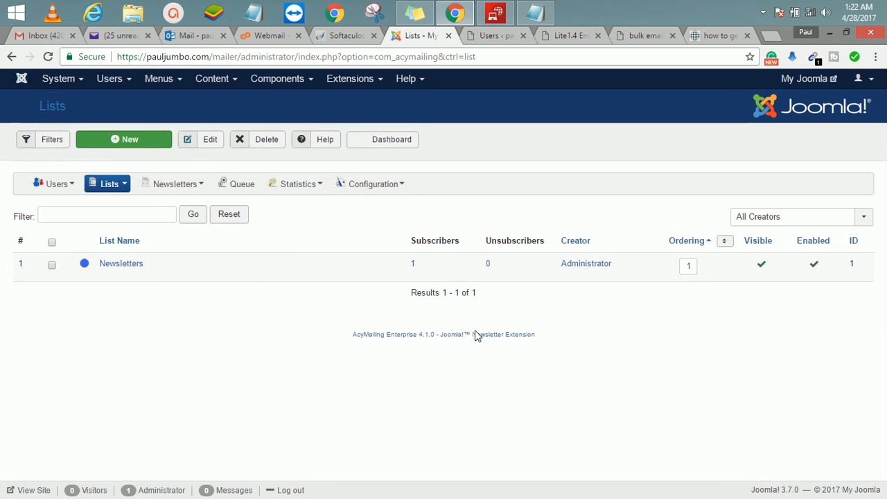
pyautogui.moveTo(371, 169)
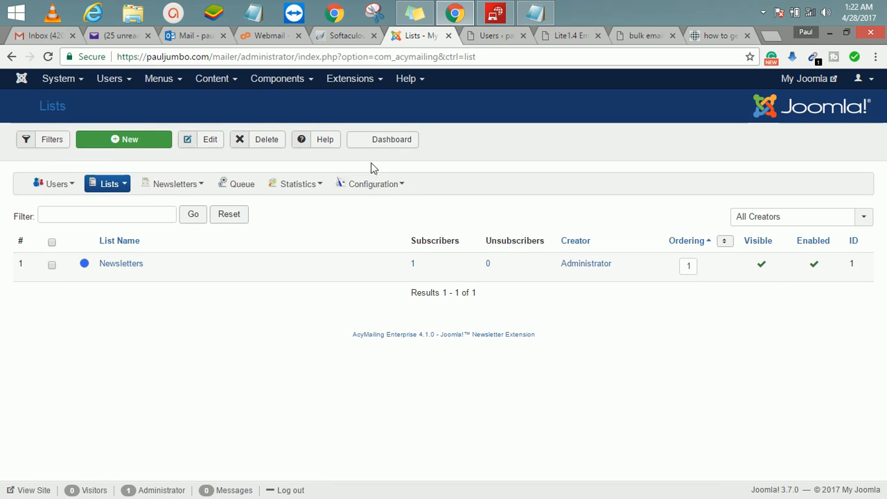
pyautogui.moveTo(213, 205)
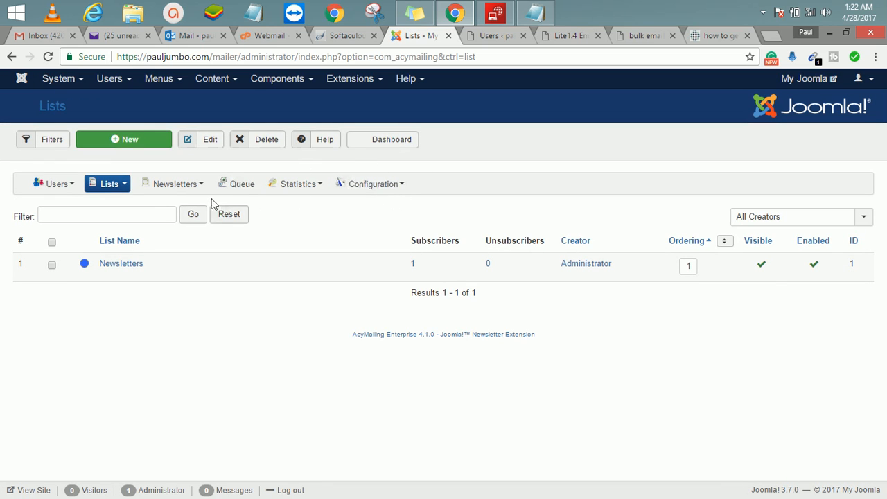
pyautogui.moveTo(137, 143)
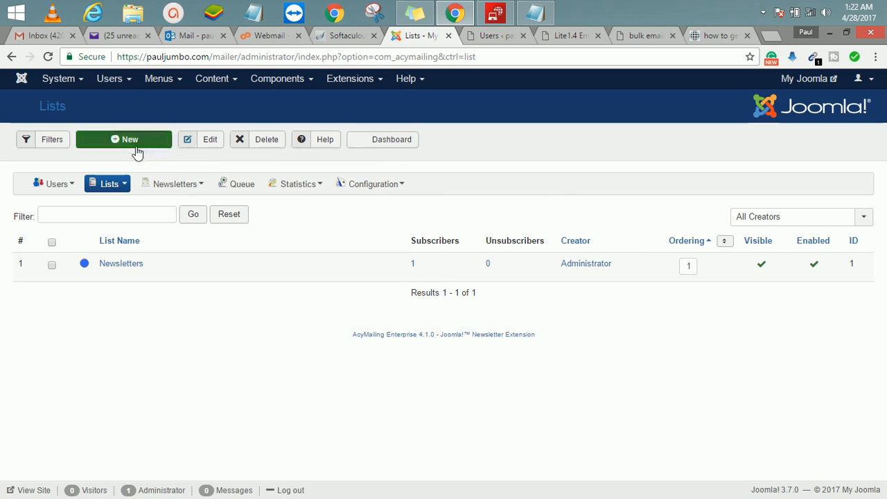
pyautogui.click(123, 138)
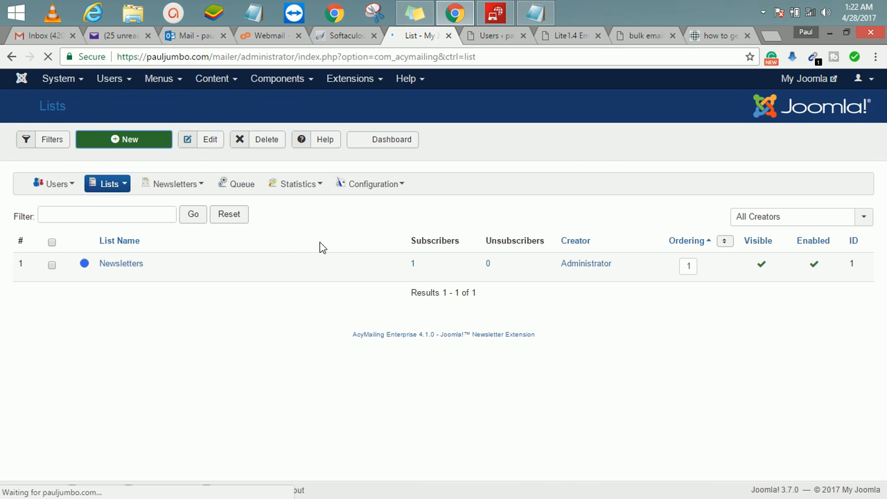
# Step: Name the new AcyMailing list 'paul jumbo newsletter'
pyautogui.click(125, 139)
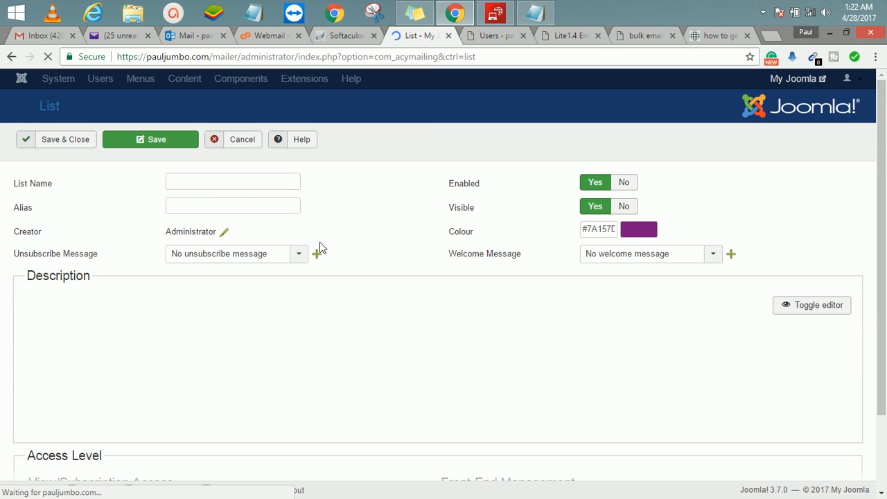
pyautogui.click(812, 305)
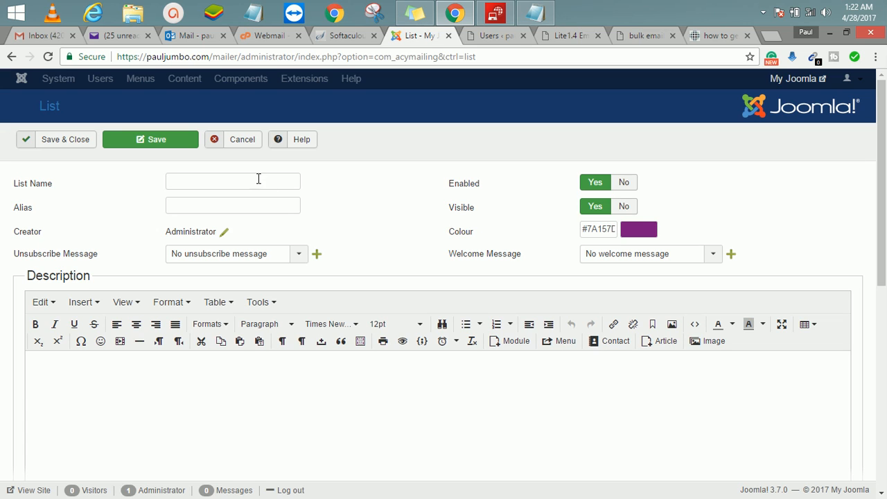
pyautogui.write('paul')
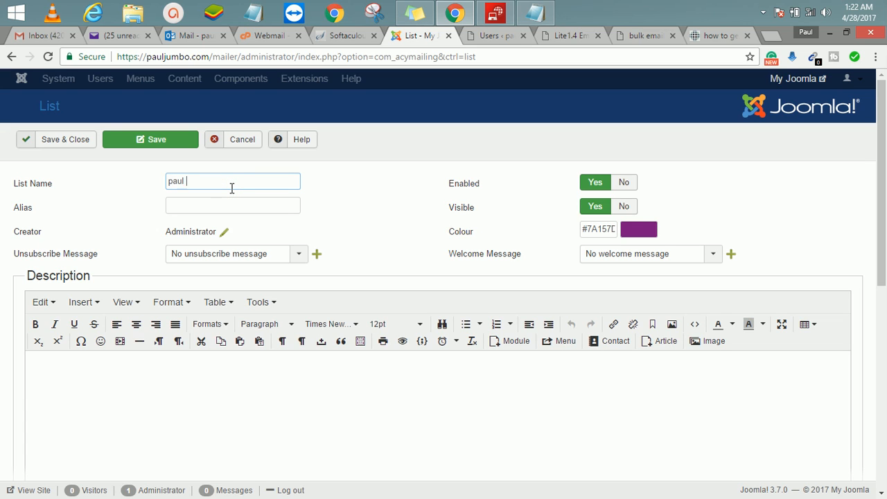
pyautogui.write('jumbo newsletter')
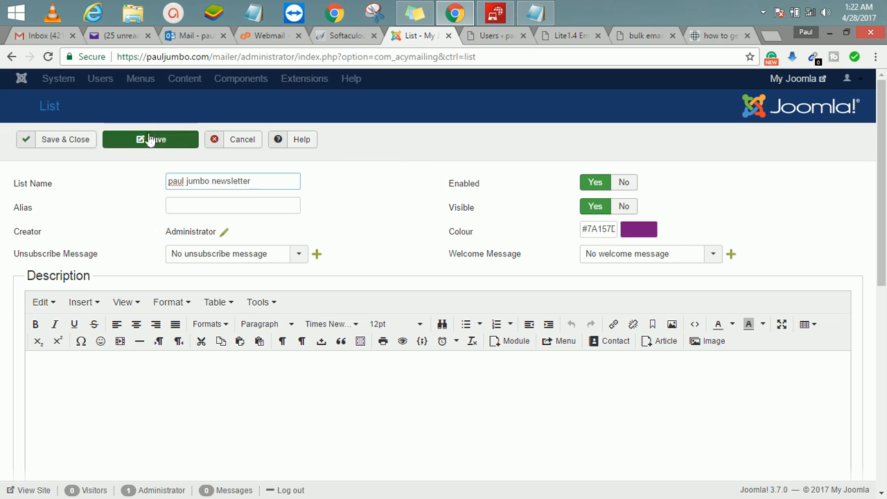
# Step: Save the 'paul jumbo newsletter' list with its colour set
pyautogui.click(149, 138)
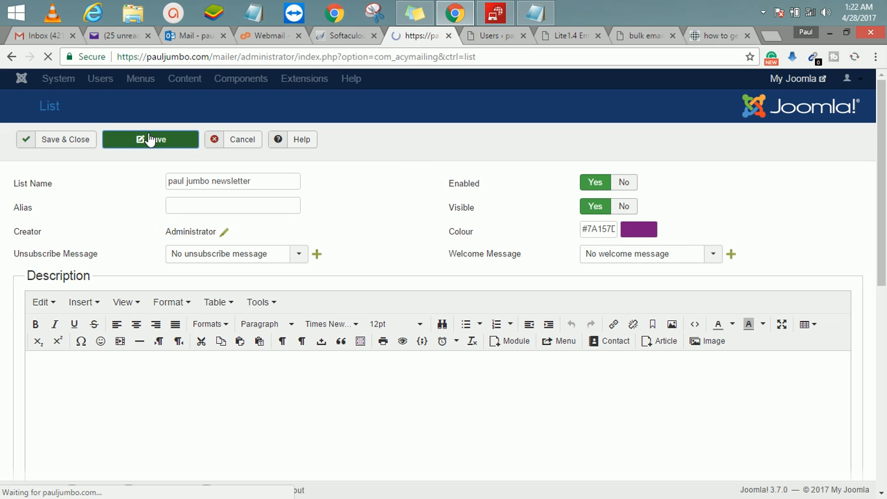
pyautogui.click(149, 139)
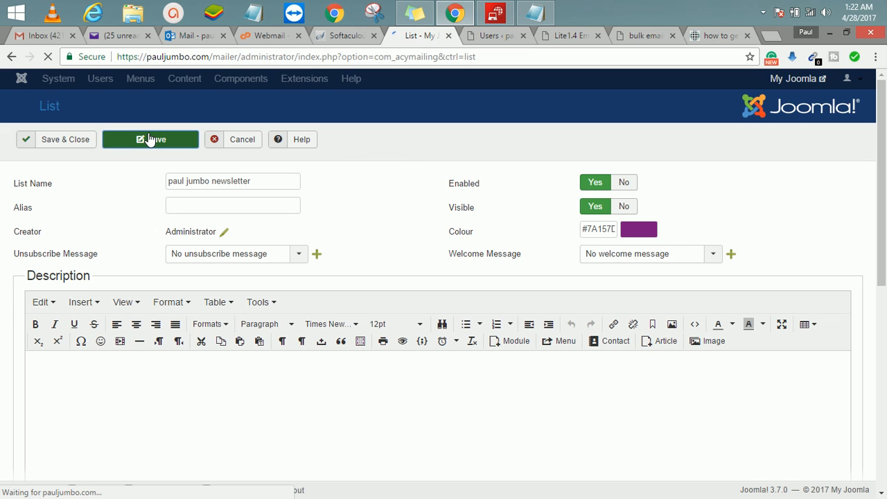
pyautogui.click(150, 139)
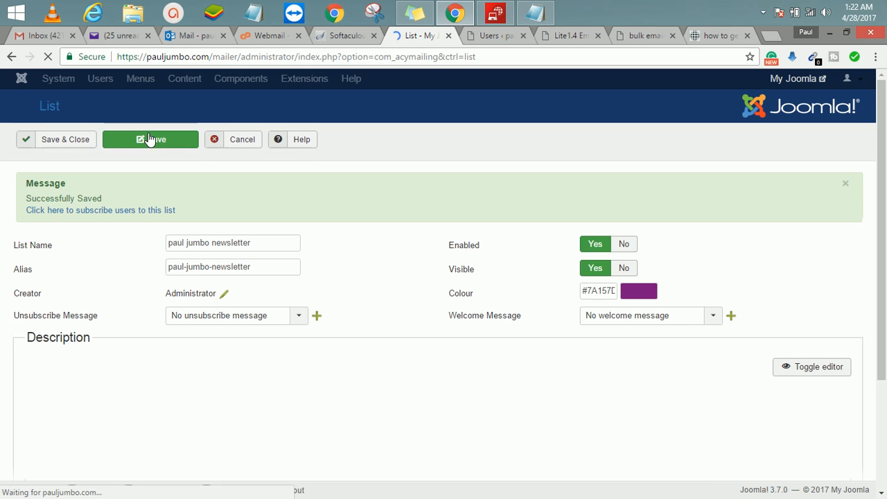
pyautogui.click(150, 139)
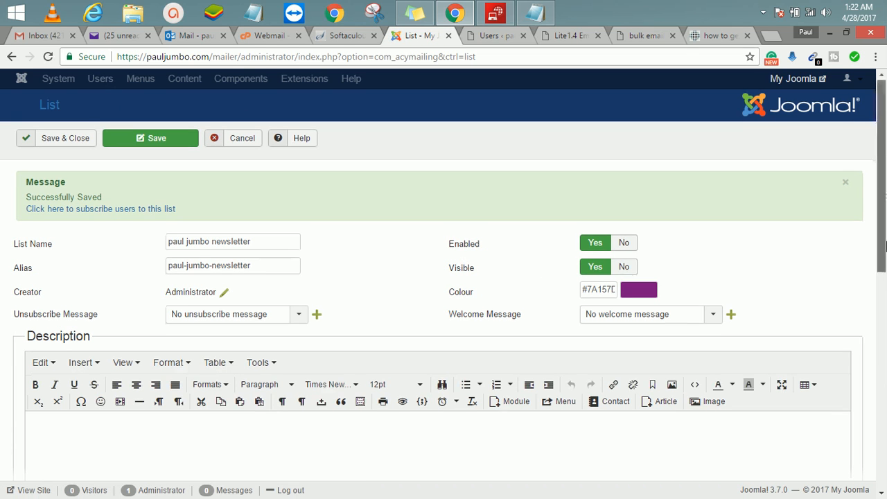
pyautogui.scroll(-3)
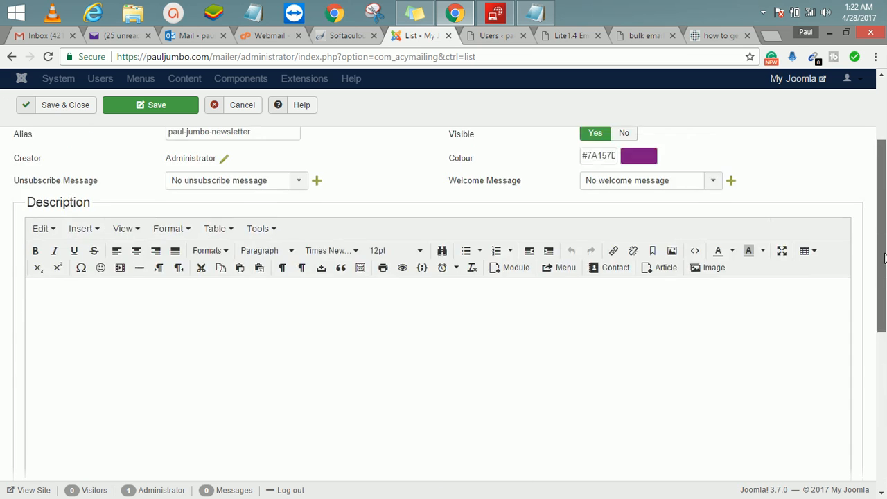
pyautogui.click(149, 105)
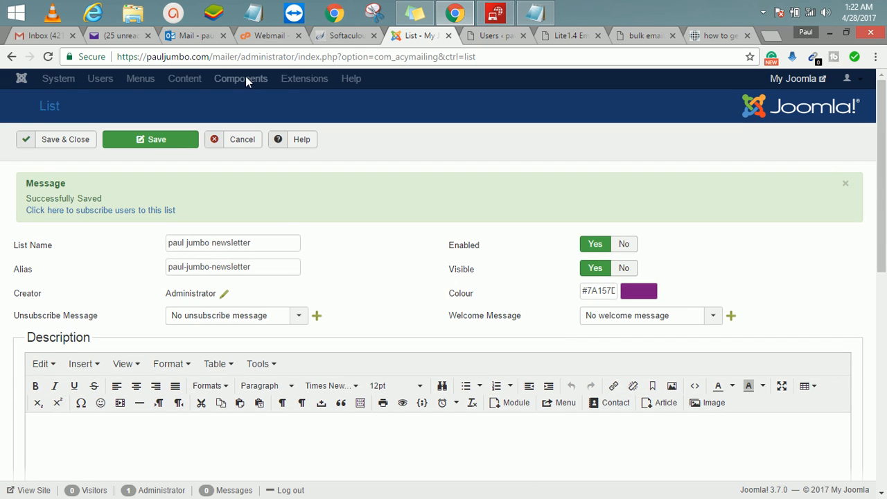
pyautogui.moveTo(72, 159)
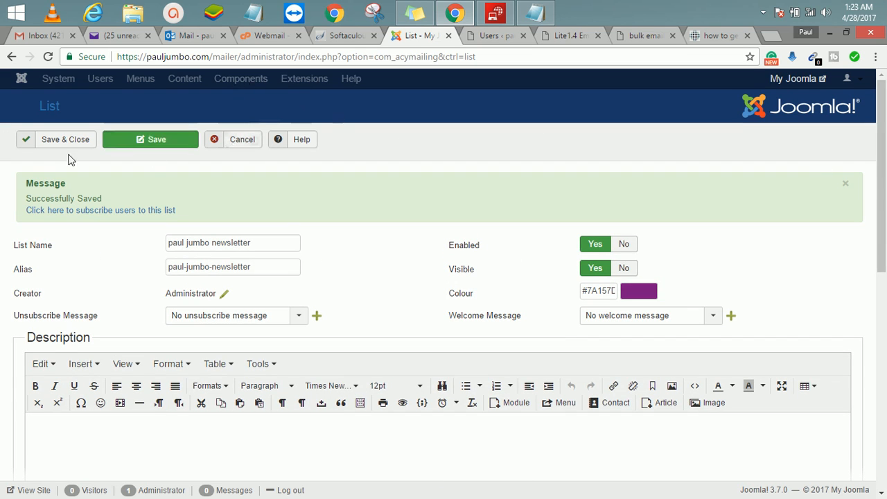
pyautogui.click(65, 139)
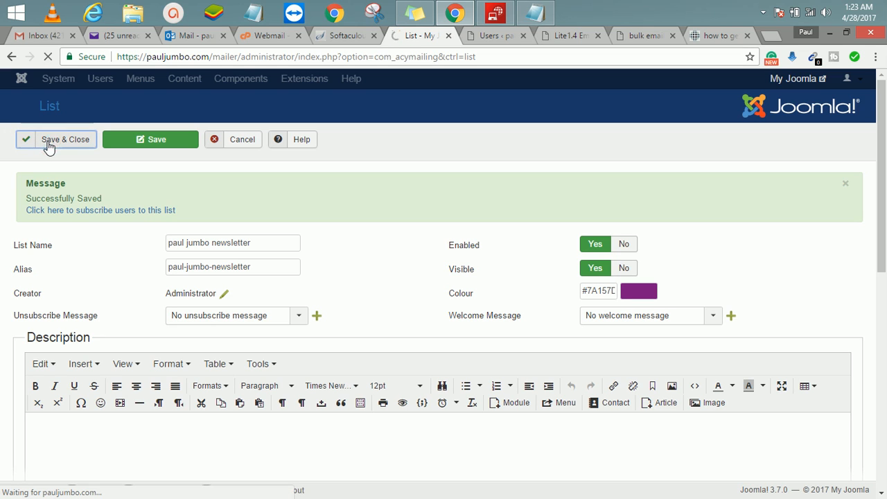
pyautogui.click(65, 138)
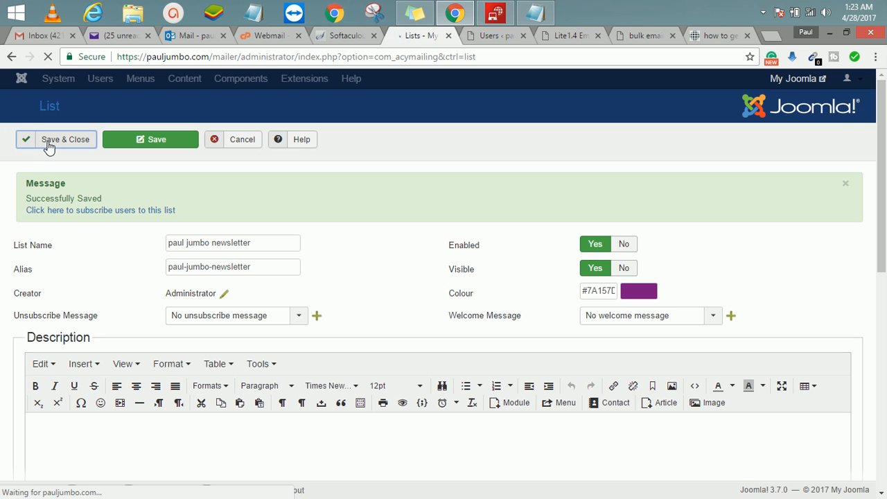
# Step: Close the saved list and go to AcyMailing's Users > Import page
pyautogui.click(65, 138)
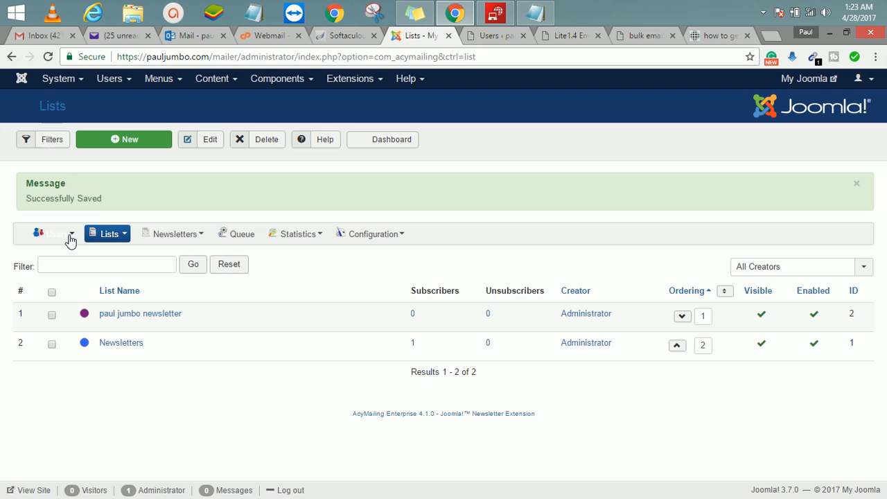
pyautogui.moveTo(55, 232)
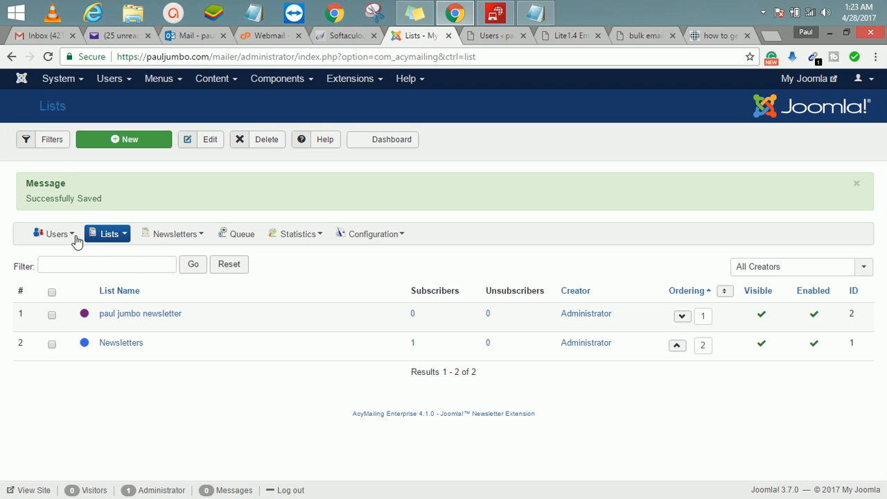
pyautogui.click(52, 233)
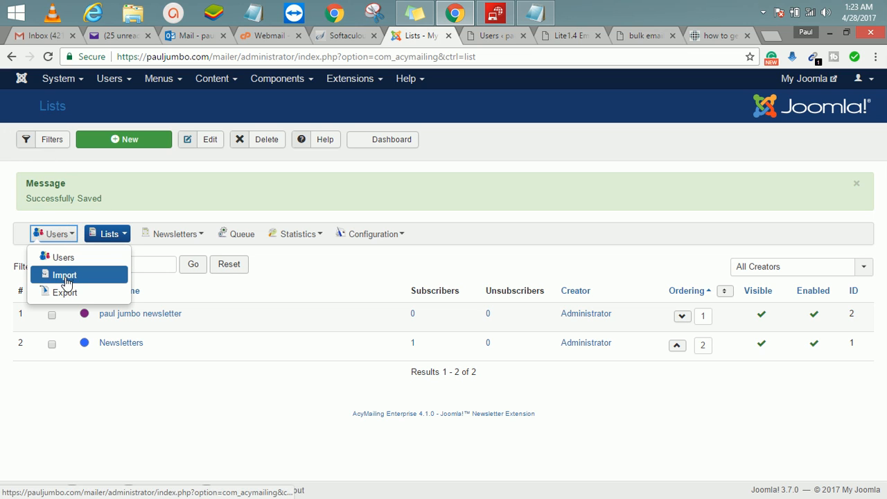
pyautogui.click(64, 275)
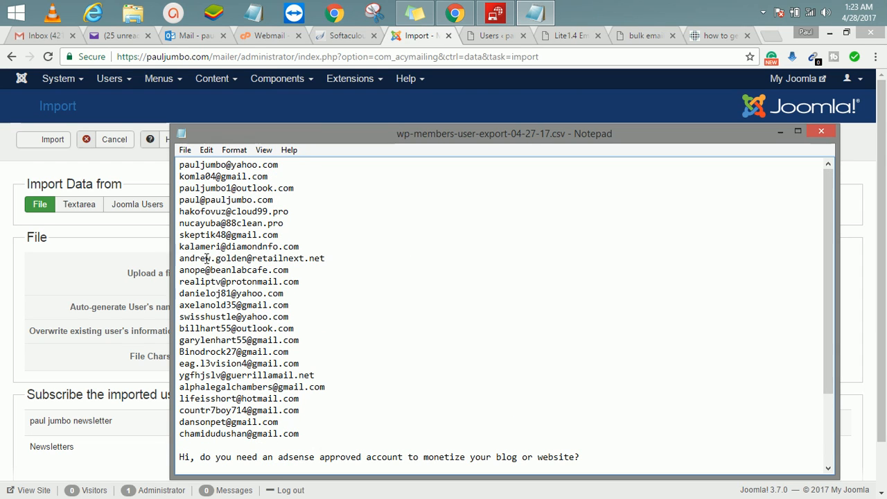
pyautogui.moveTo(221, 299)
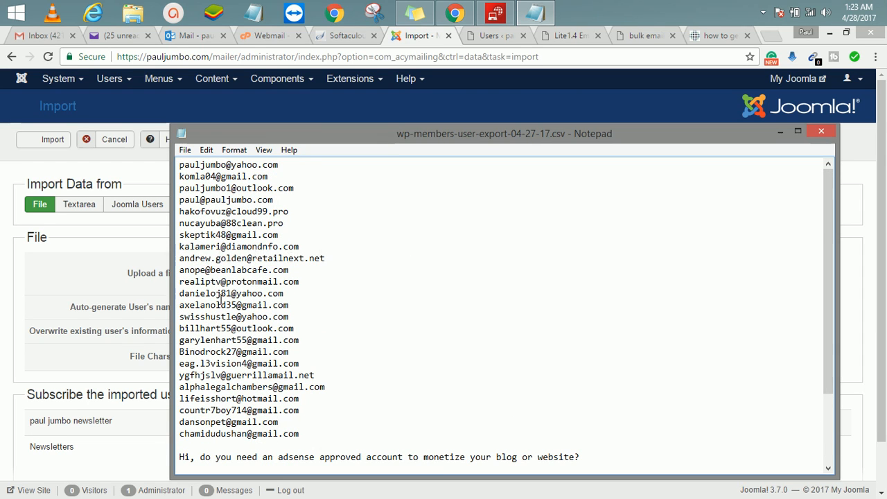
# Step: Select and copy all exported WordPress member email addresses in Notepad
pyautogui.moveTo(179, 247); pyautogui.dragTo(299, 432)
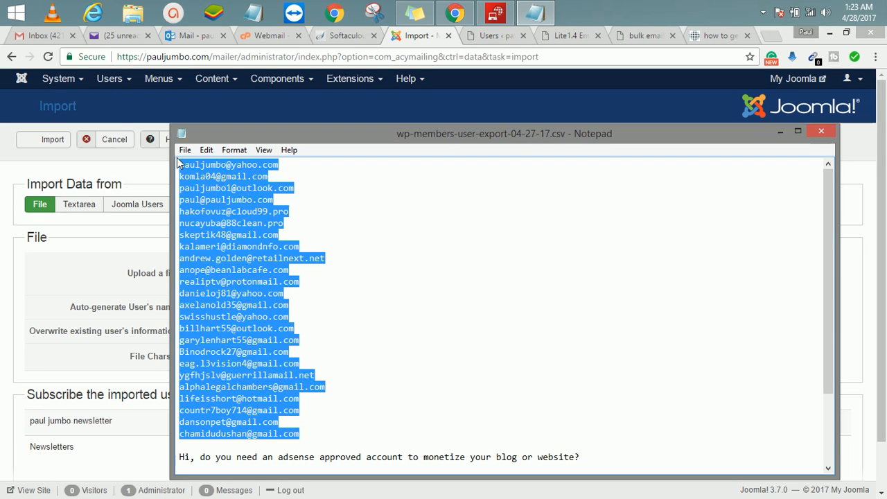
pyautogui.moveTo(778, 131)
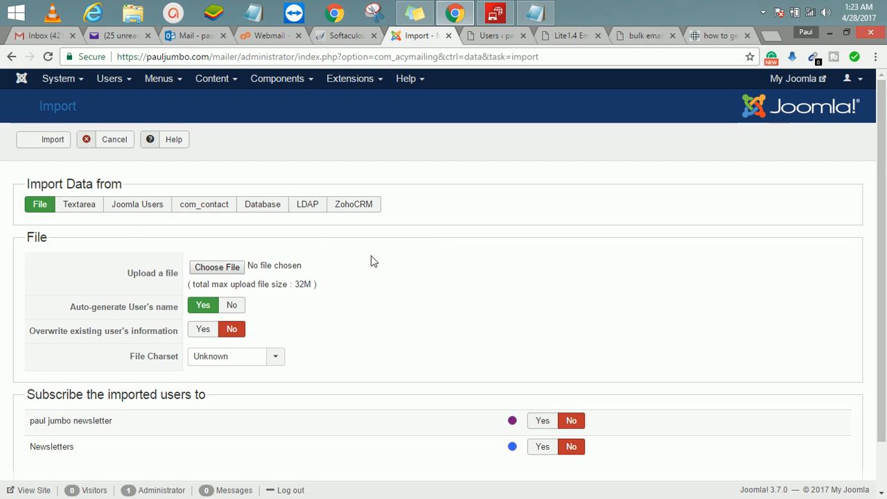
pyautogui.moveTo(313, 230)
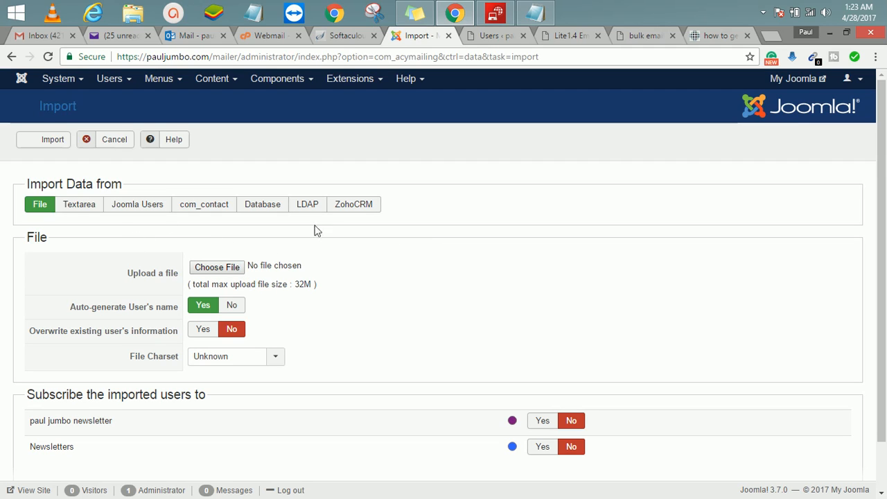
# Step: Paste the emails into the Textarea import and set paul jumbo newsletter to Yes
pyautogui.click(79, 204)
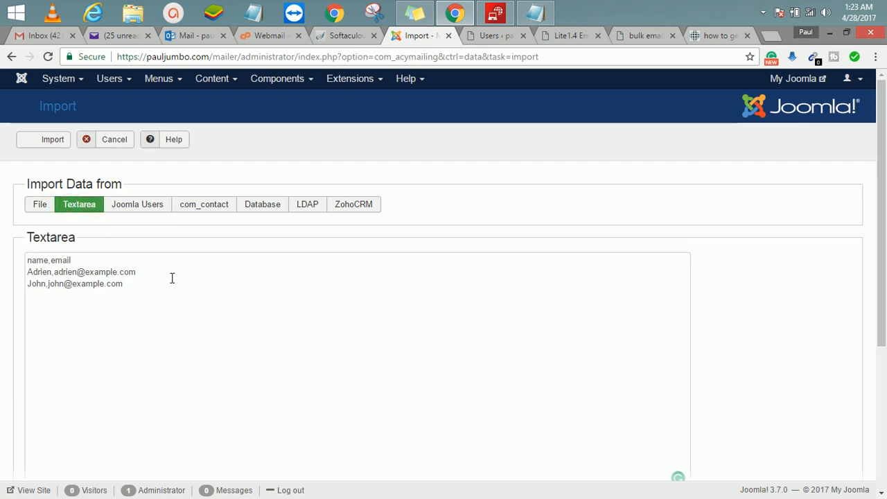
pyautogui.moveTo(28, 261); pyautogui.dragTo(59, 272)
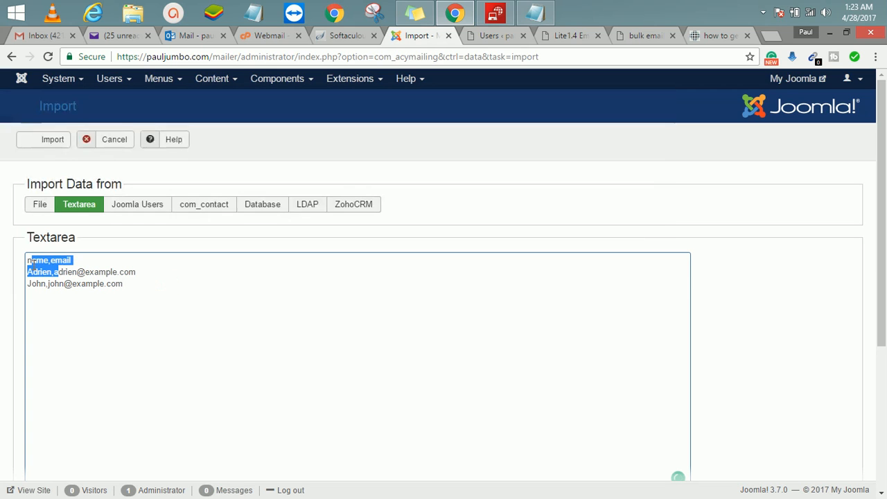
pyautogui.click(125, 282)
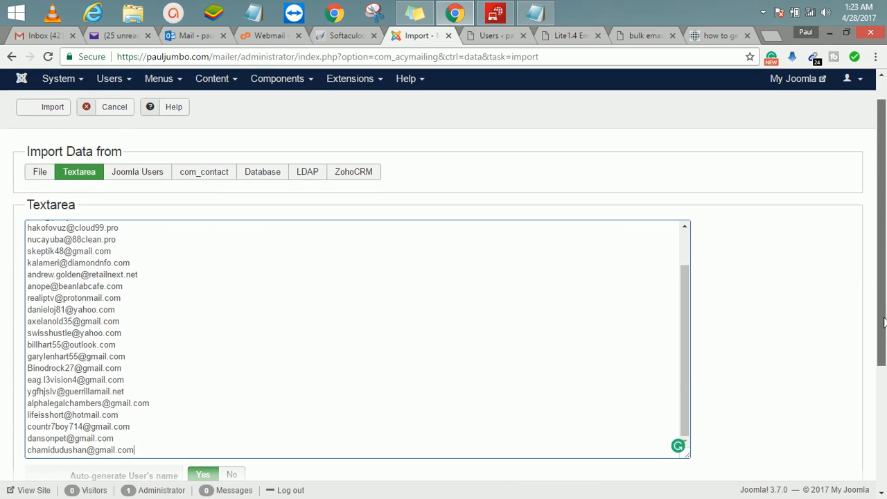
pyautogui.scroll(-3)
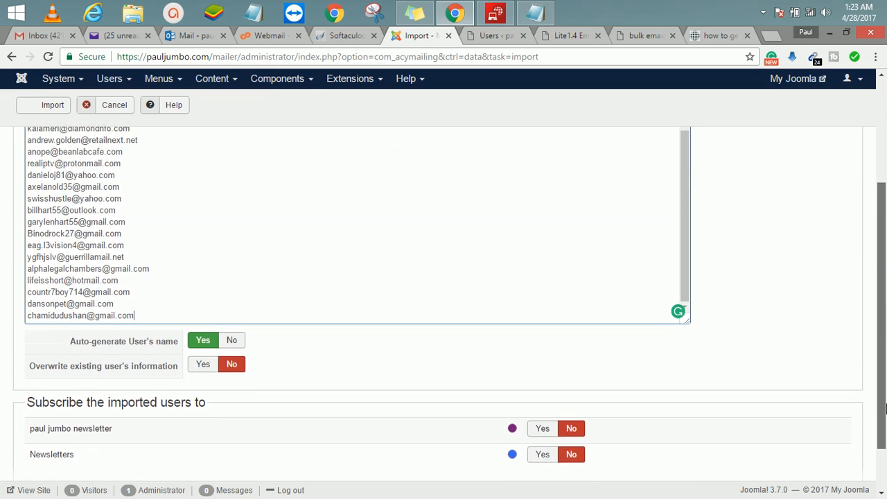
pyautogui.scroll(-3)
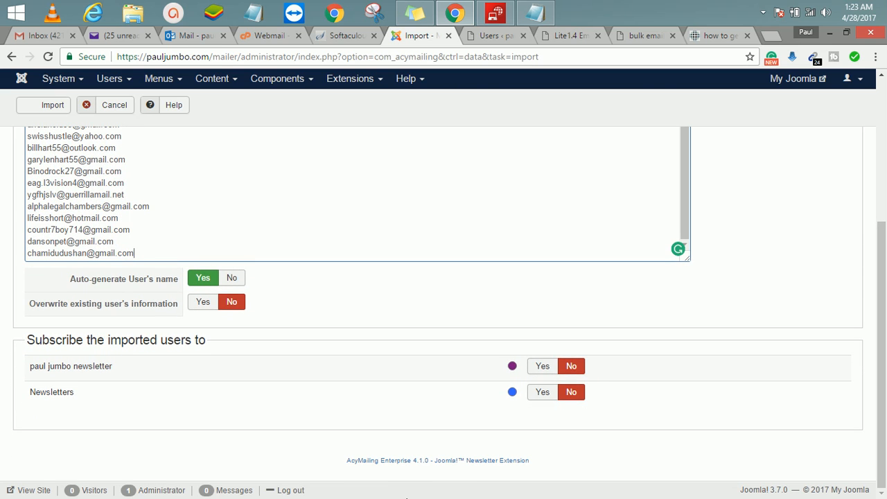
pyautogui.moveTo(462, 362)
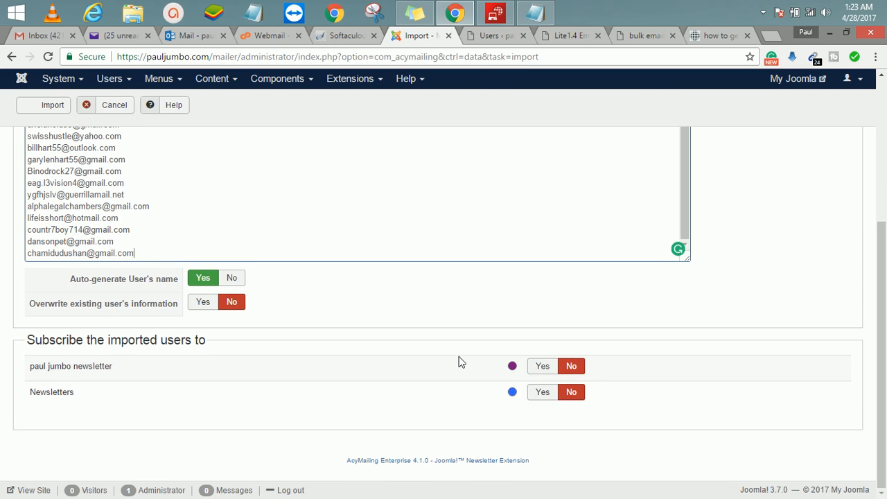
pyautogui.click(543, 366)
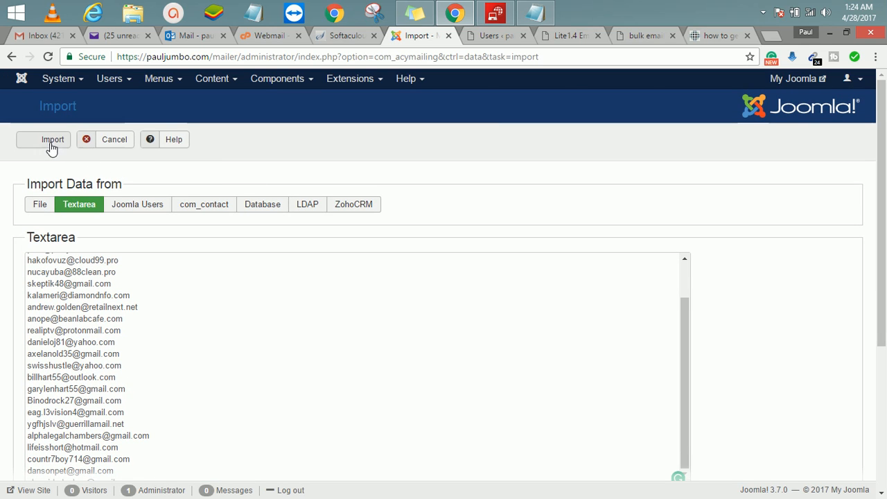
# Step: Import the 24 addresses as new subscribers of the paul jumbo newsletter list
pyautogui.click(53, 139)
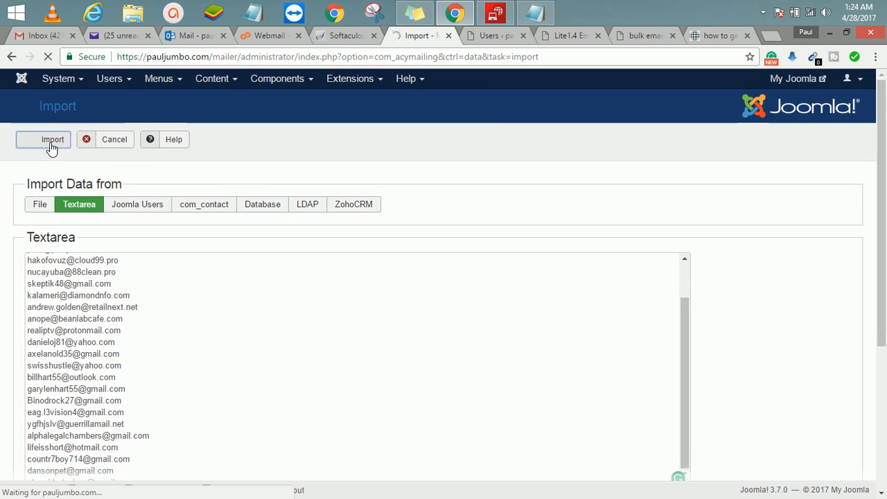
pyautogui.click(52, 139)
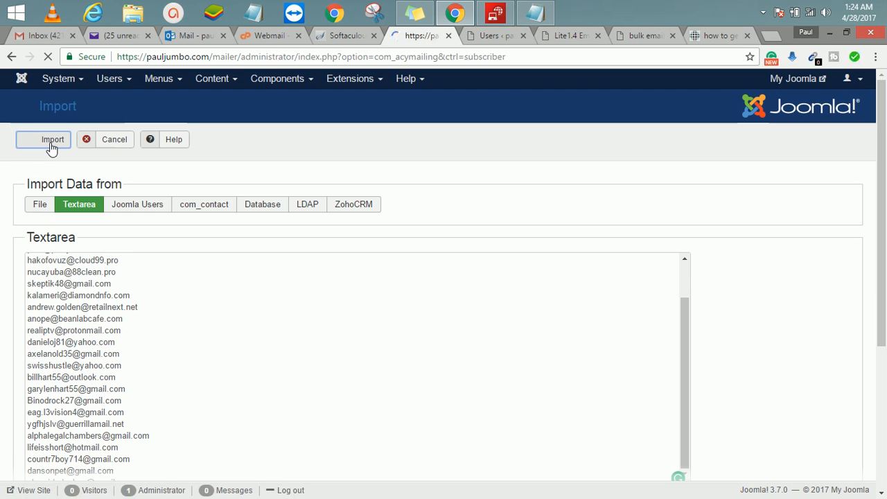
pyautogui.click(53, 138)
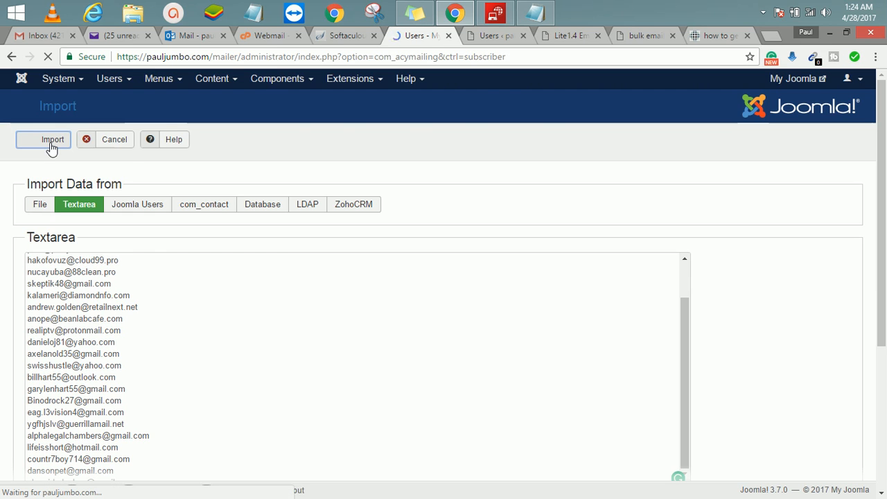
pyautogui.click(52, 138)
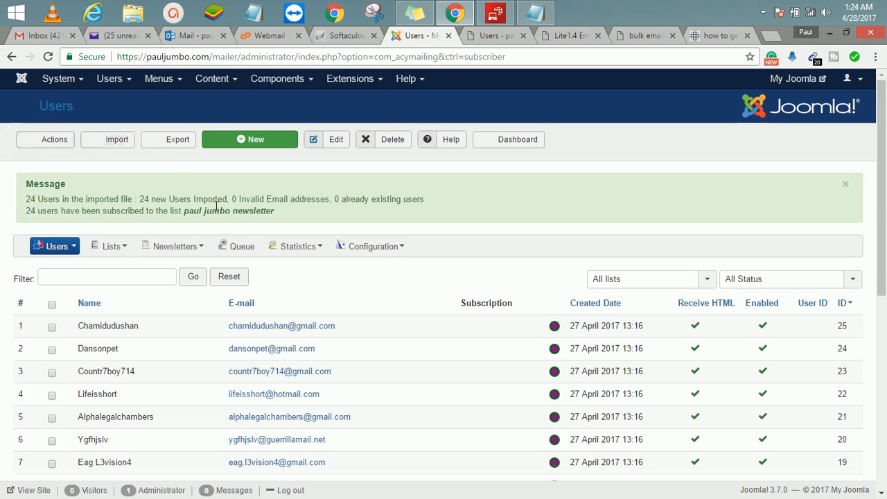
pyautogui.moveTo(211, 207)
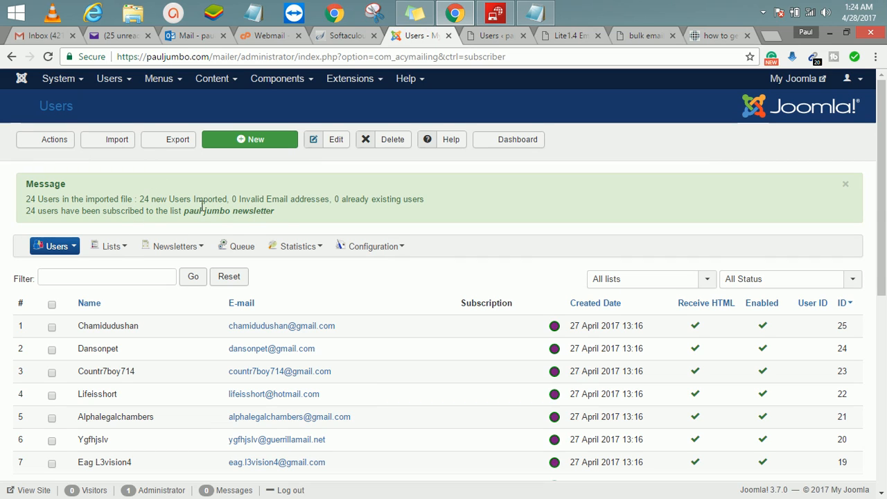
pyautogui.moveTo(128, 174)
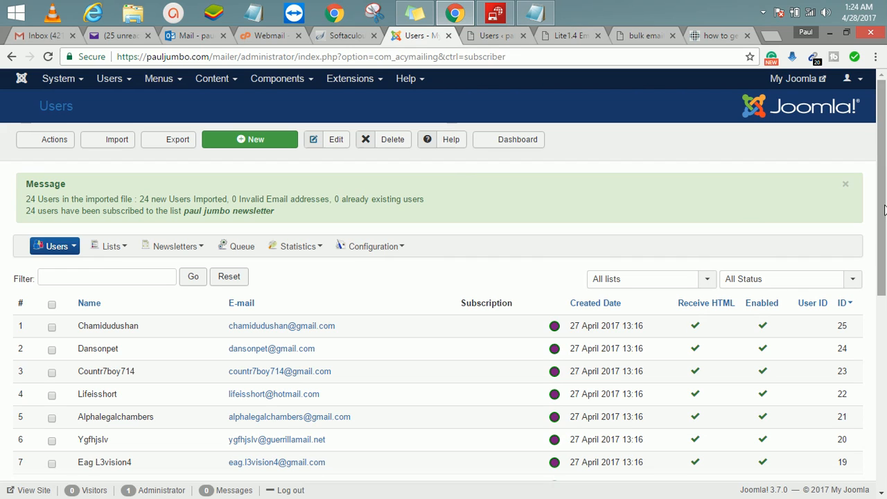
pyautogui.moveTo(391, 280)
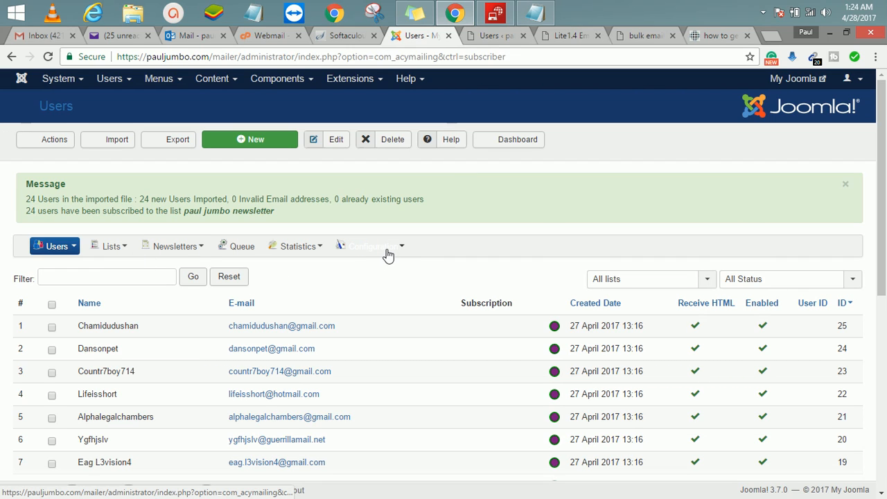
# Step: Reach the main AcyMailing Configuration page and begin editing the From Name field
pyautogui.click(371, 247)
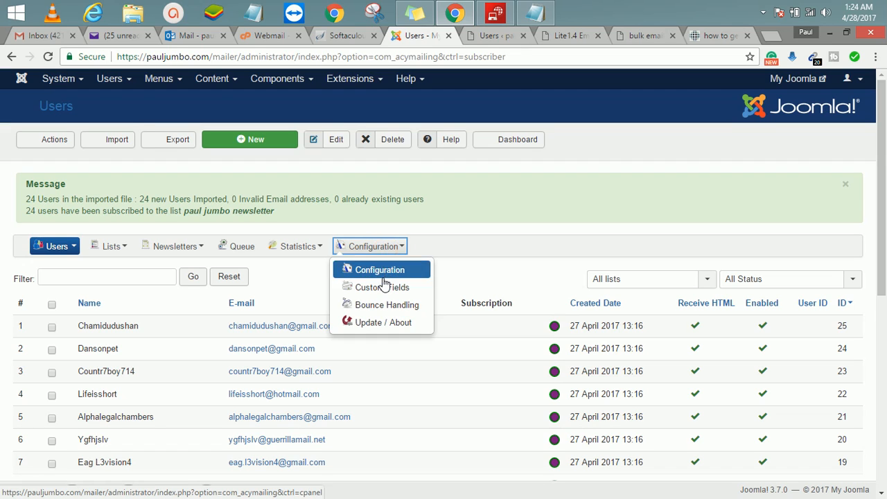
pyautogui.click(380, 269)
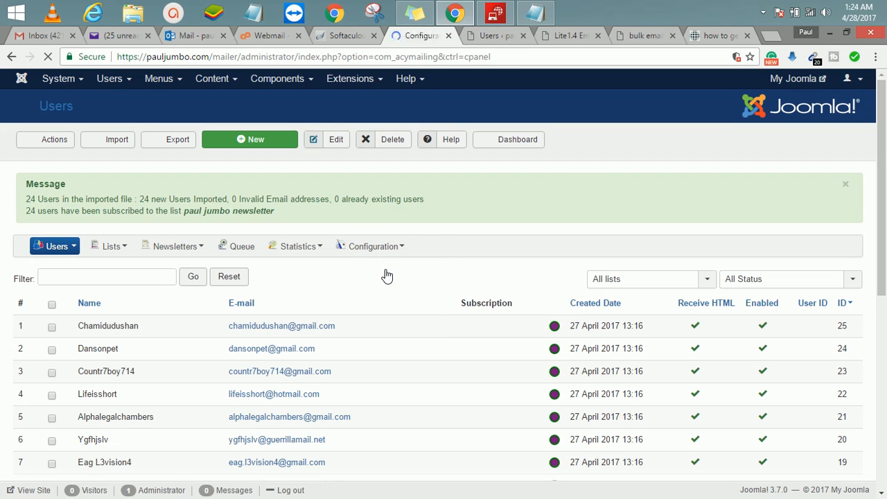
pyautogui.click(372, 247)
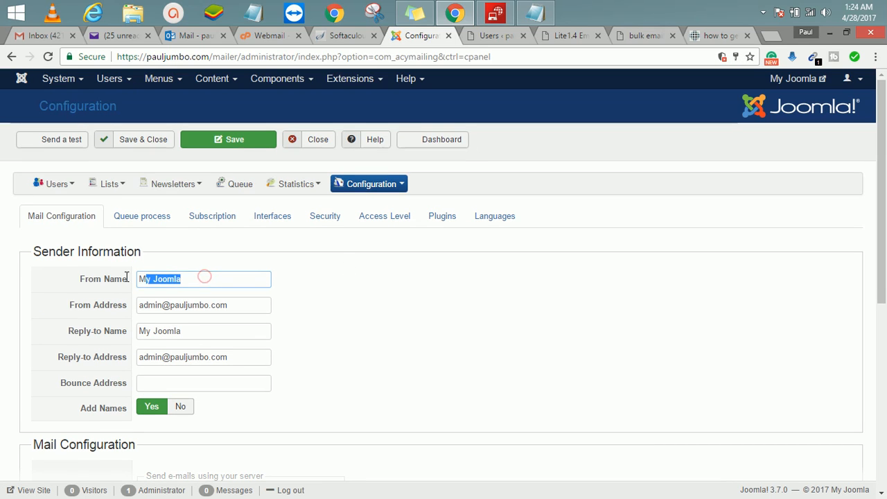
# Step: Set the From Name and Reply-to Name to 'paul jumbo blog'
pyautogui.write('paul')
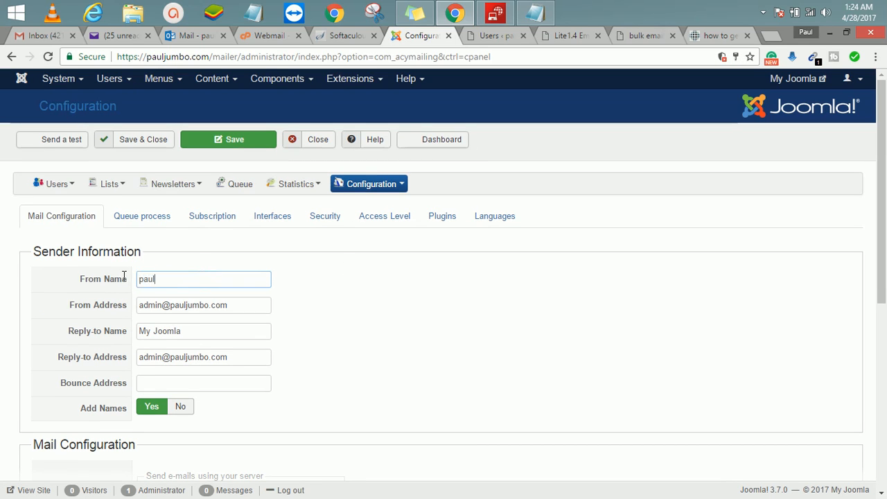
pyautogui.write('jumb')
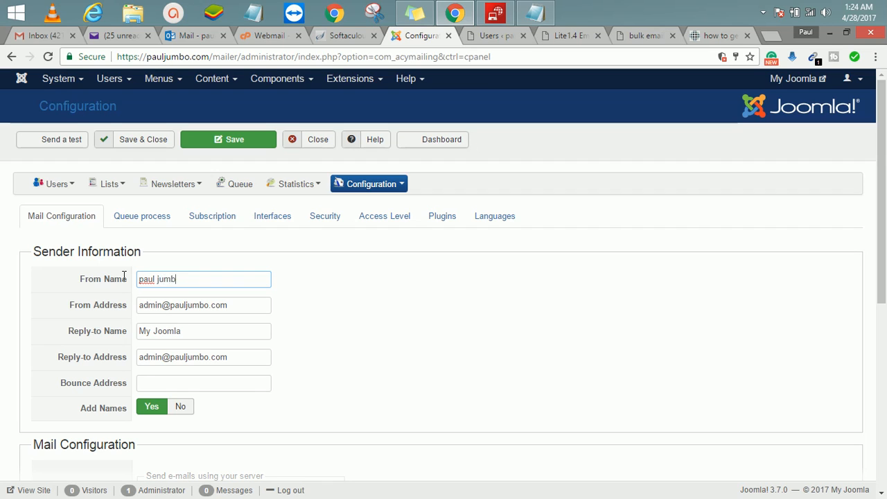
pyautogui.write('o')
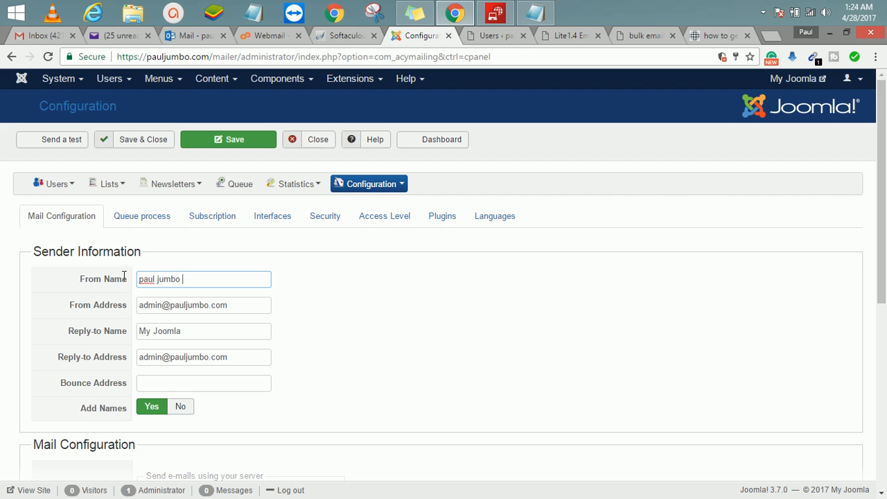
pyautogui.write('blog')
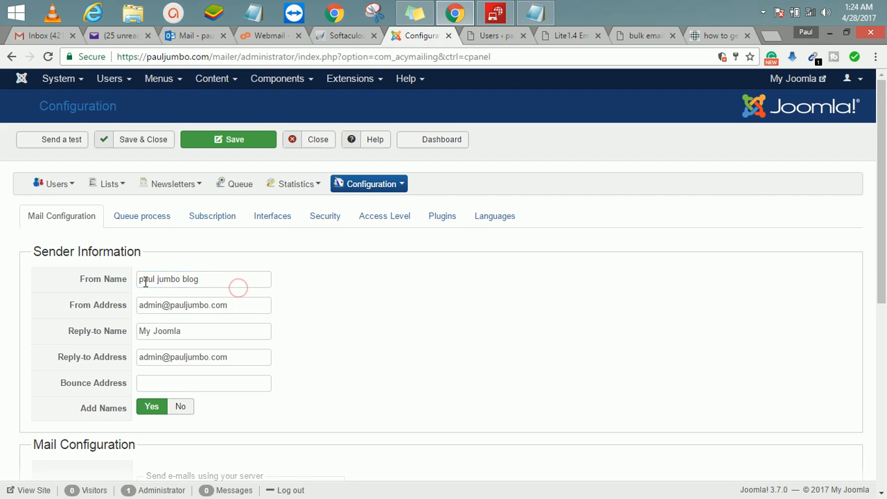
pyautogui.tripleClick(169, 279)
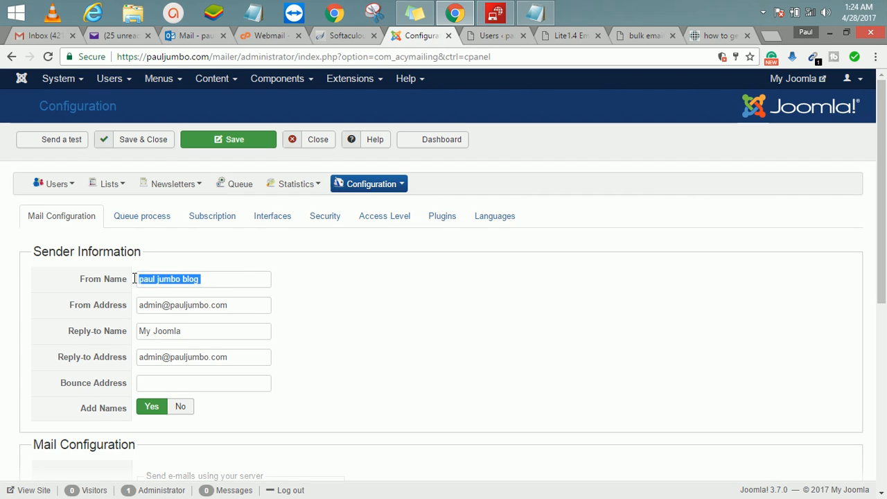
pyautogui.click(203, 330)
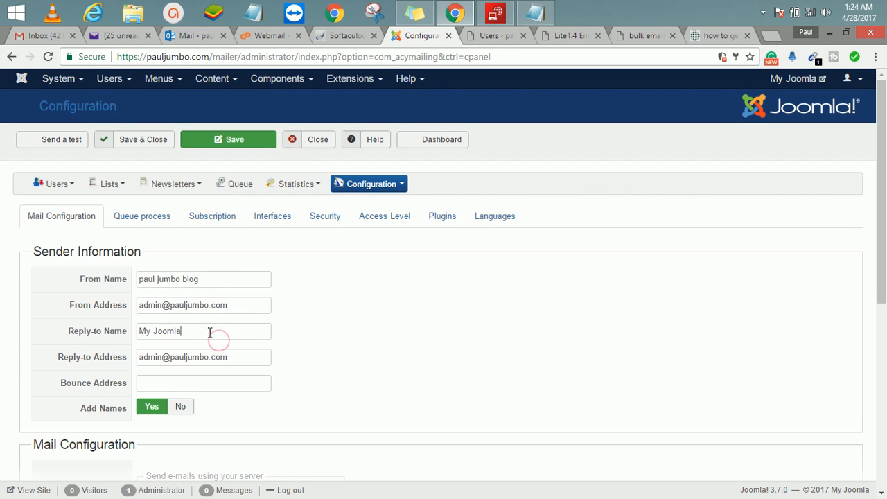
pyautogui.write('paul jumbo blog')
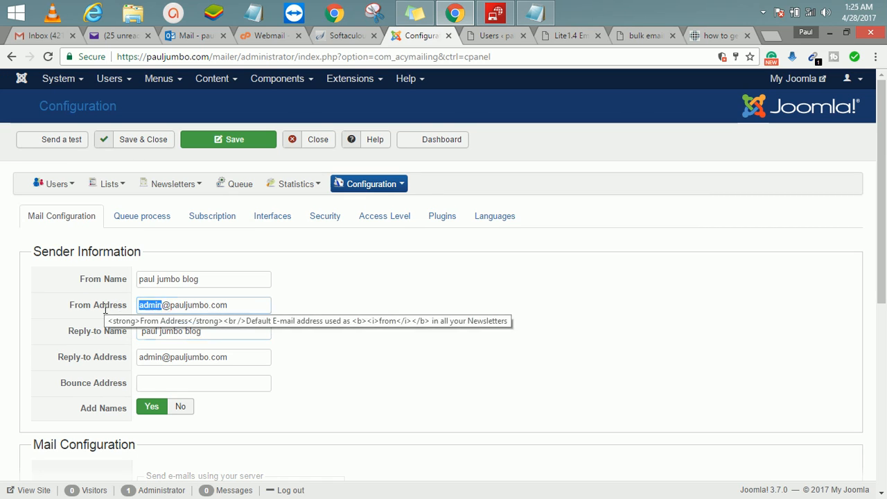
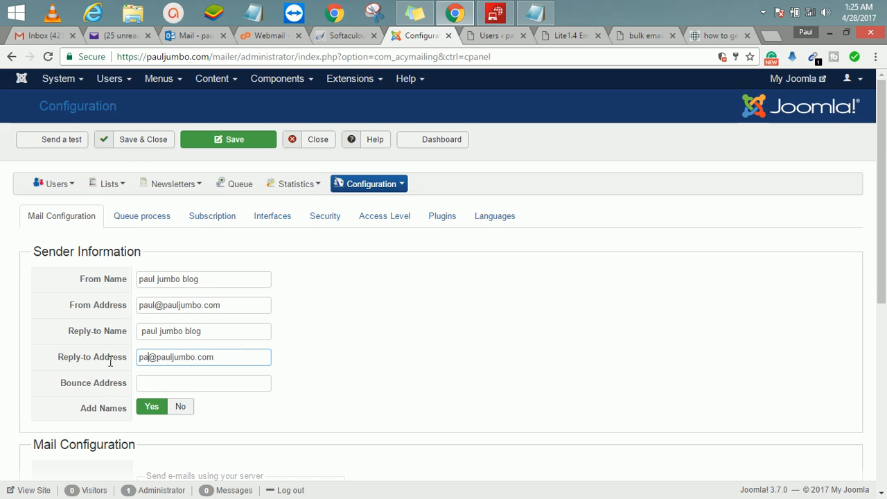
# Step: Set From and Reply-to addresses to pauljumbo.com addresses and enter a Gmail bounce address
pyautogui.click(202, 382)
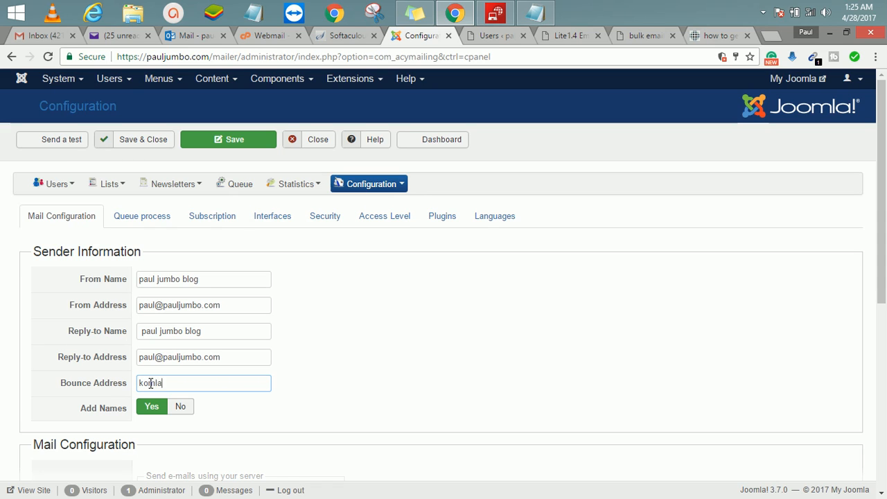
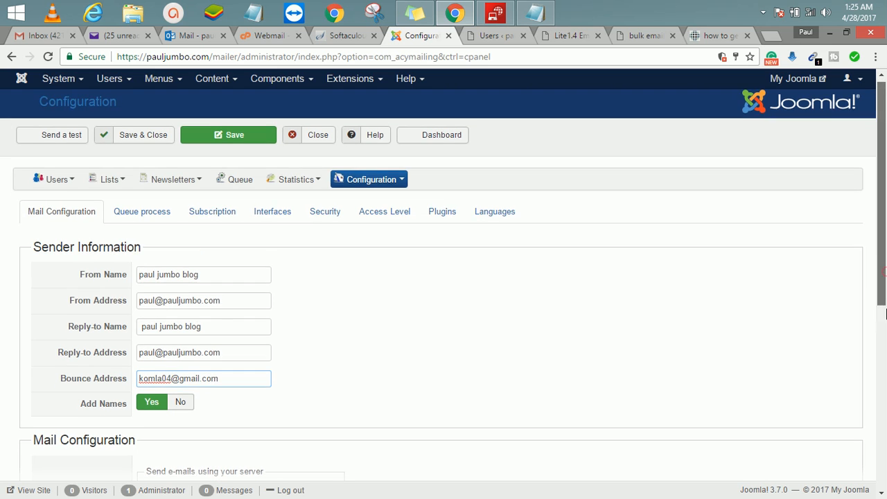
pyautogui.scroll(-3)
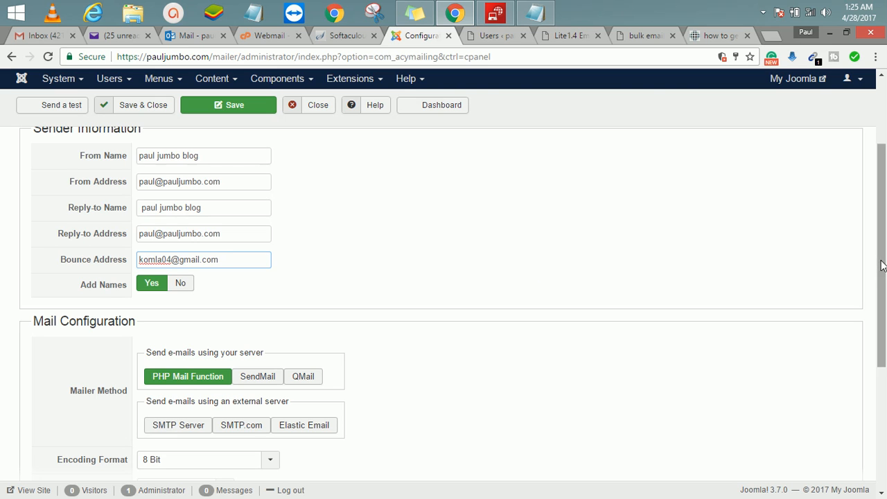
pyautogui.scroll(-3)
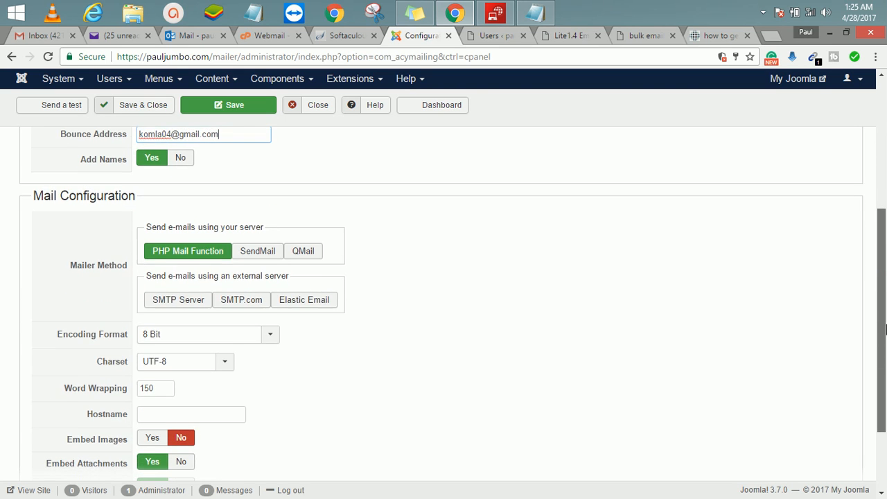
pyautogui.scroll(-3)
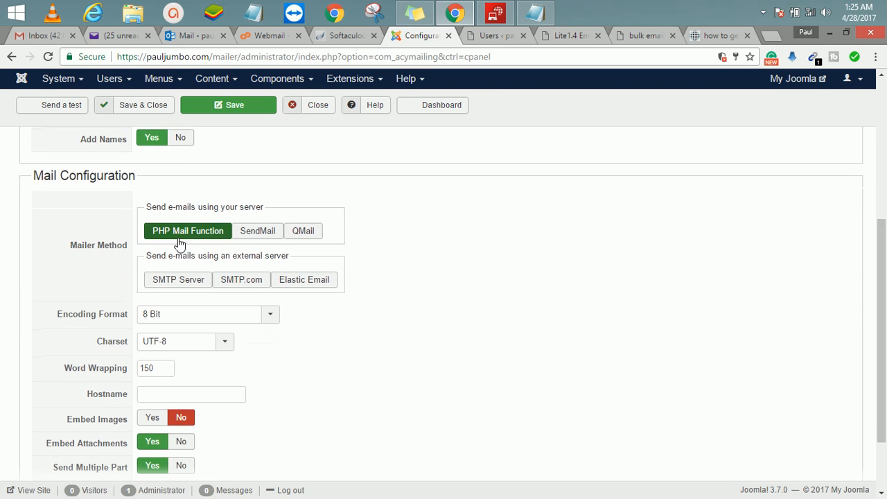
pyautogui.moveTo(506, 259)
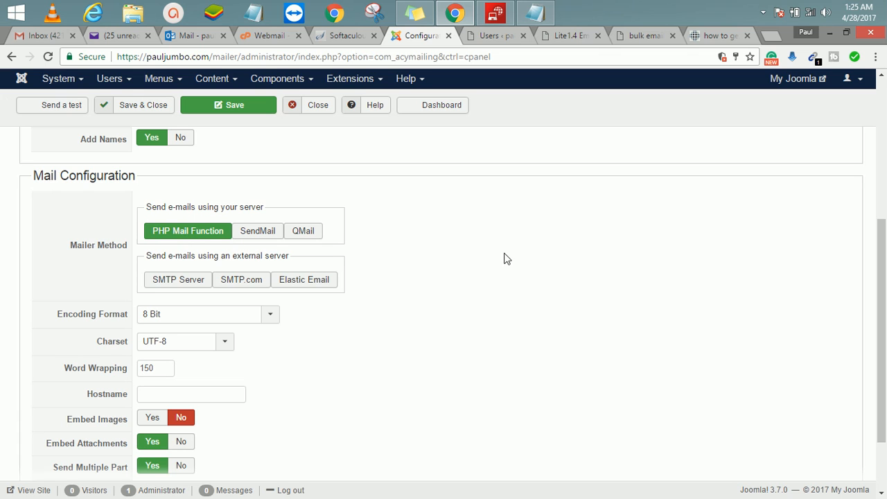
pyautogui.scroll(-3)
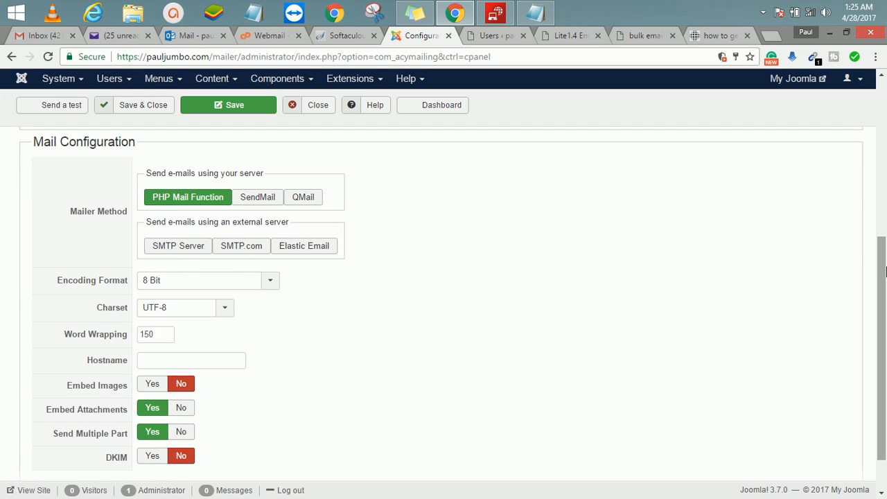
pyautogui.scroll(-3)
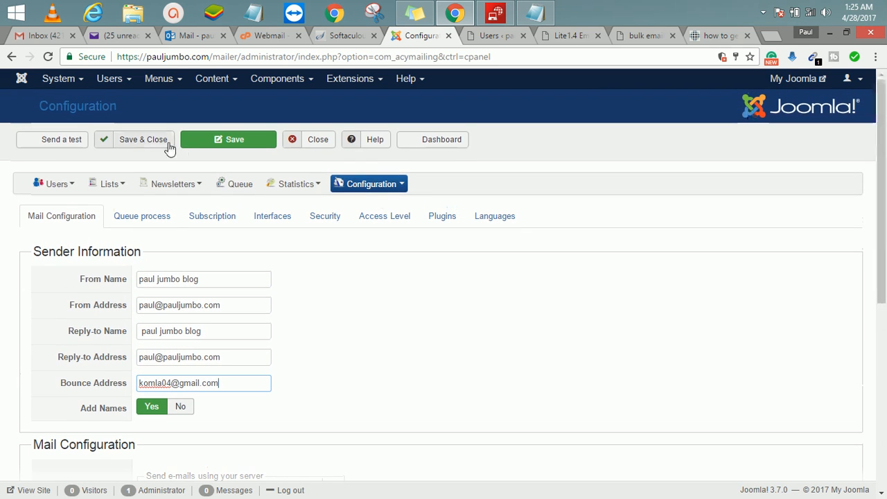
# Step: Save the sender settings until 'Successfully Saved' appears, then move to the Queue process settings
pyautogui.click(227, 138)
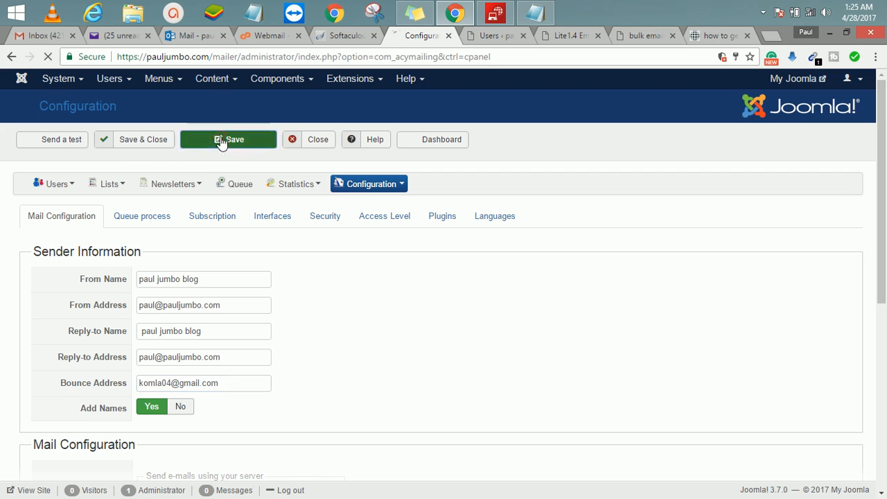
pyautogui.click(227, 138)
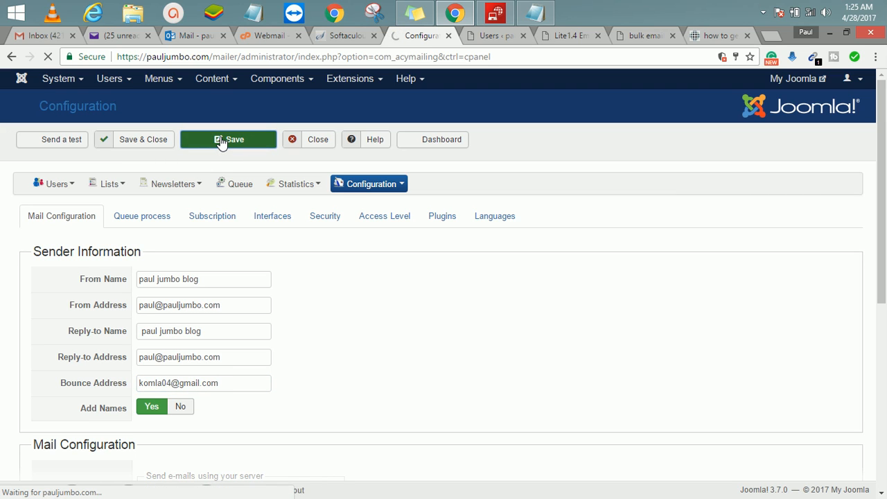
pyautogui.click(228, 139)
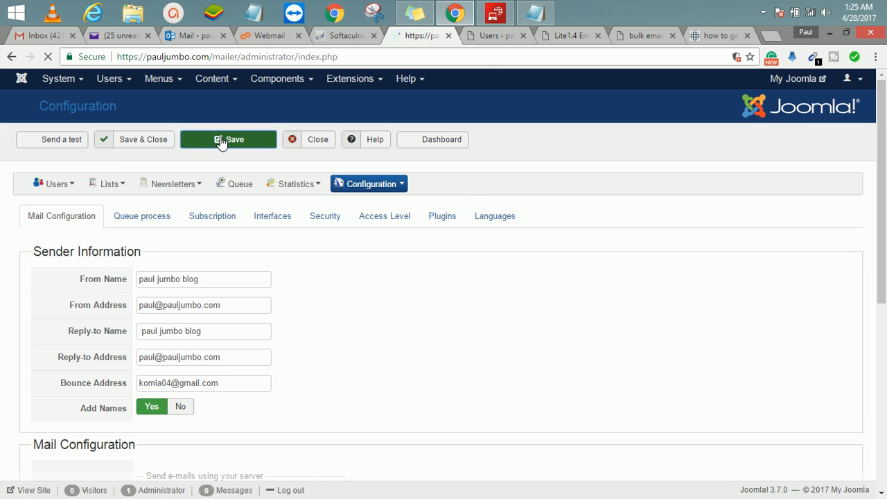
pyautogui.click(228, 138)
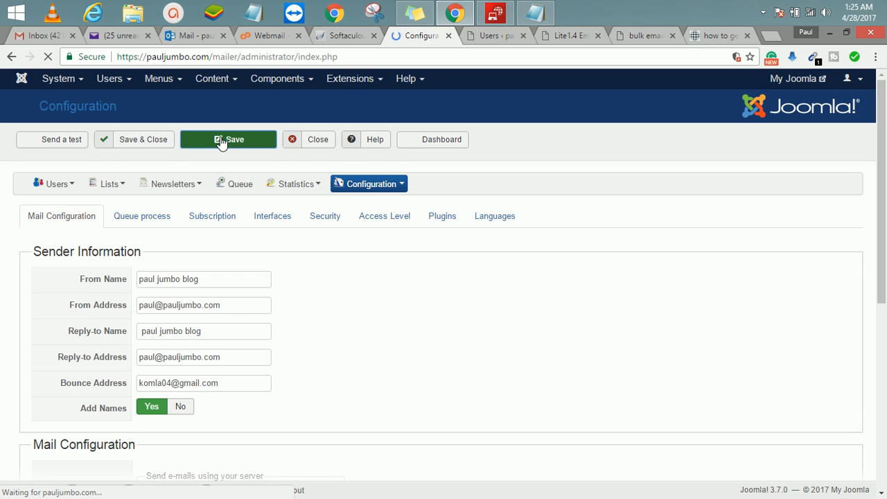
pyautogui.click(228, 139)
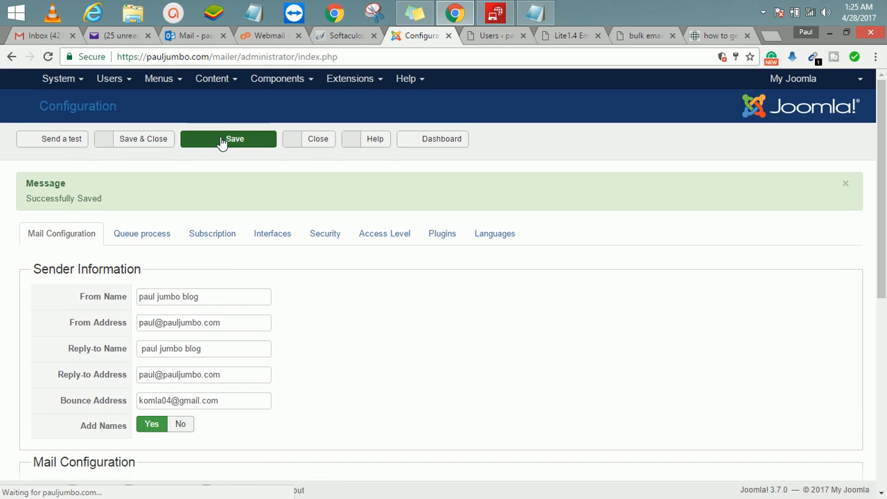
pyautogui.click(142, 232)
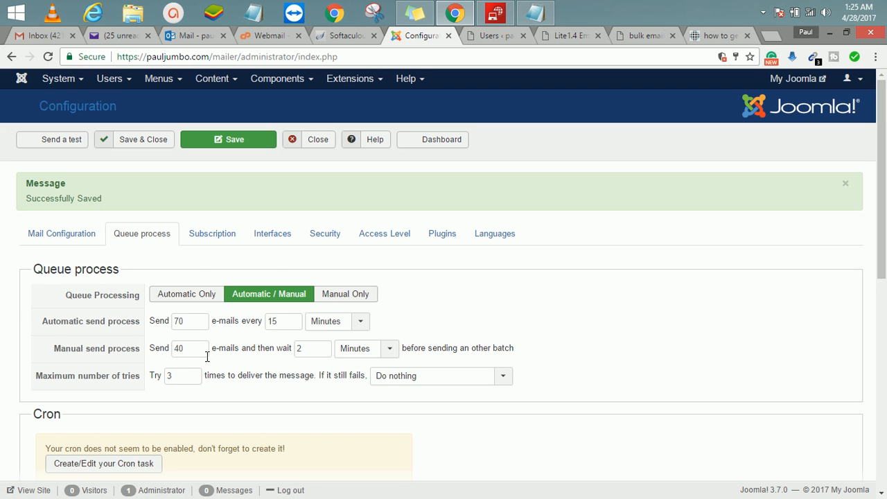
# Step: Review the manual send batch size of 40 in the queue process settings
pyautogui.click(189, 348)
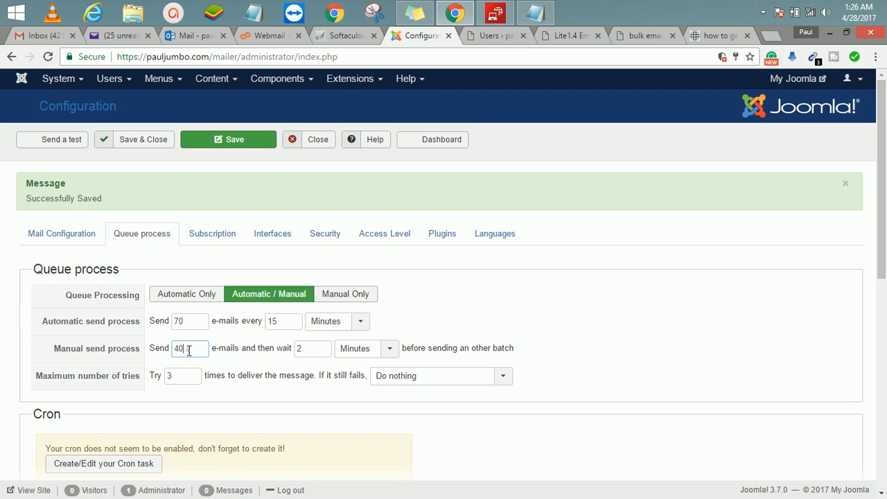
pyautogui.doubleClick(183, 348)
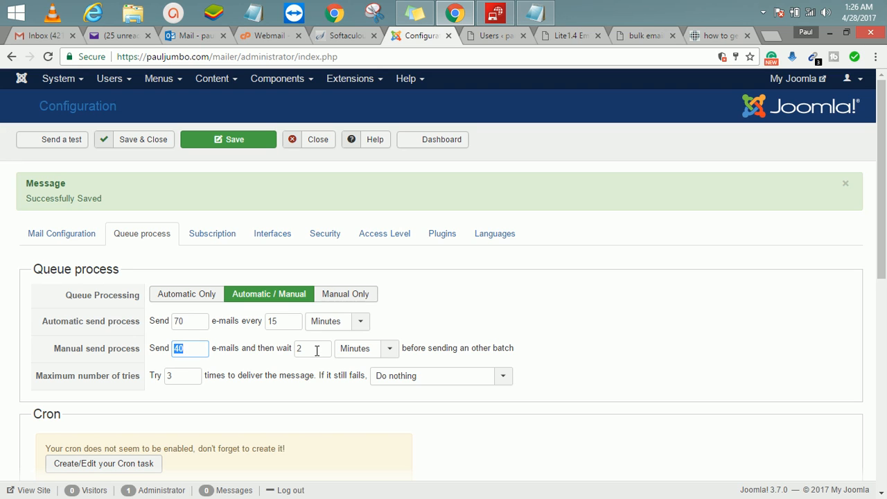
pyautogui.moveTo(222, 366)
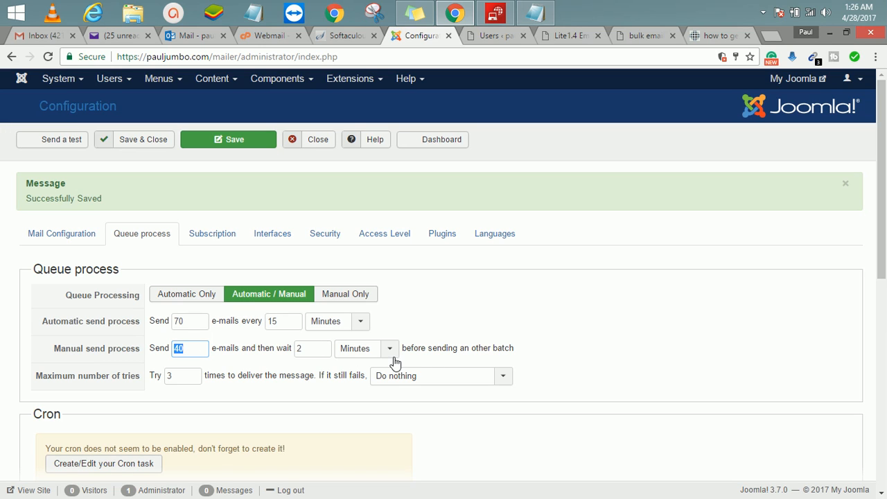
pyautogui.moveTo(405, 350)
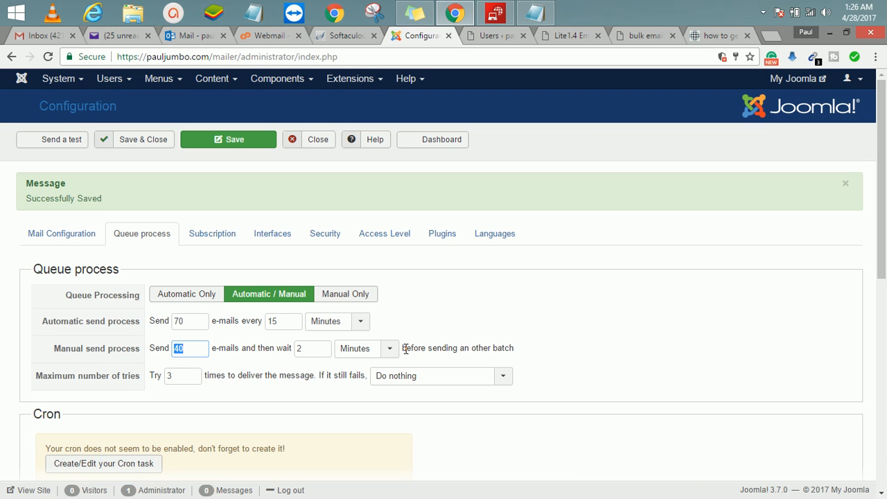
pyautogui.scroll(-3)
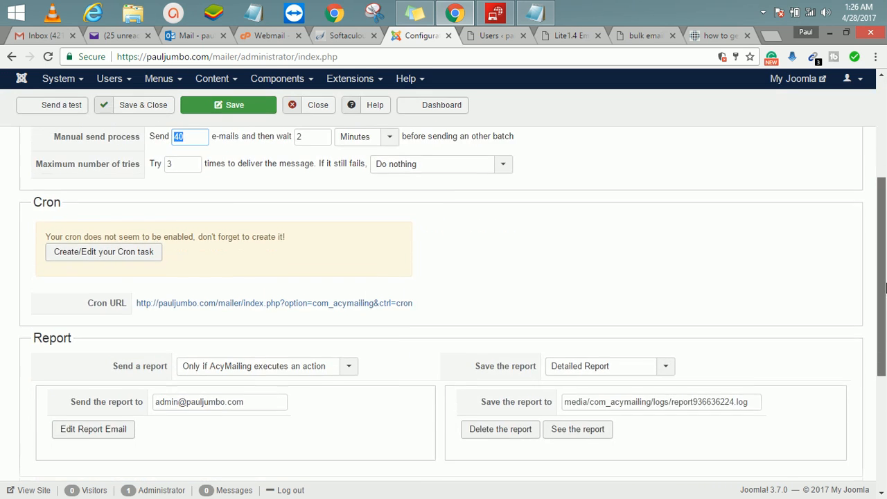
pyautogui.click(228, 106)
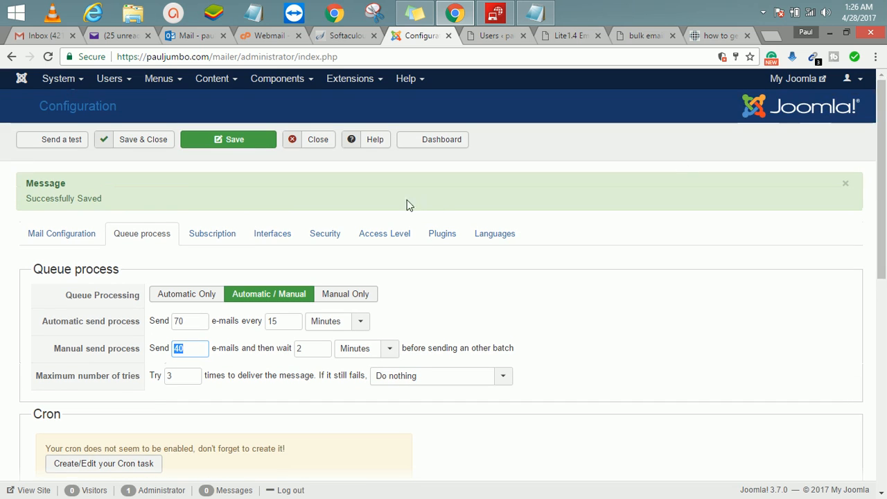
pyautogui.moveTo(95, 155)
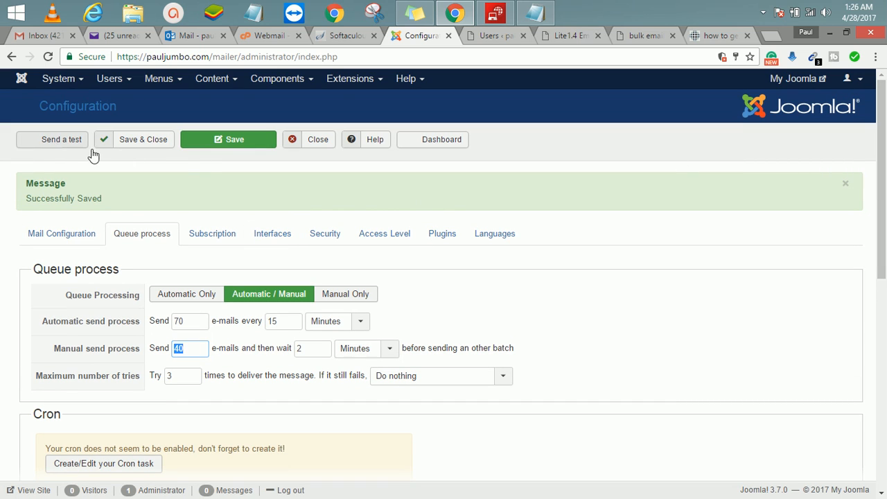
pyautogui.moveTo(175, 172)
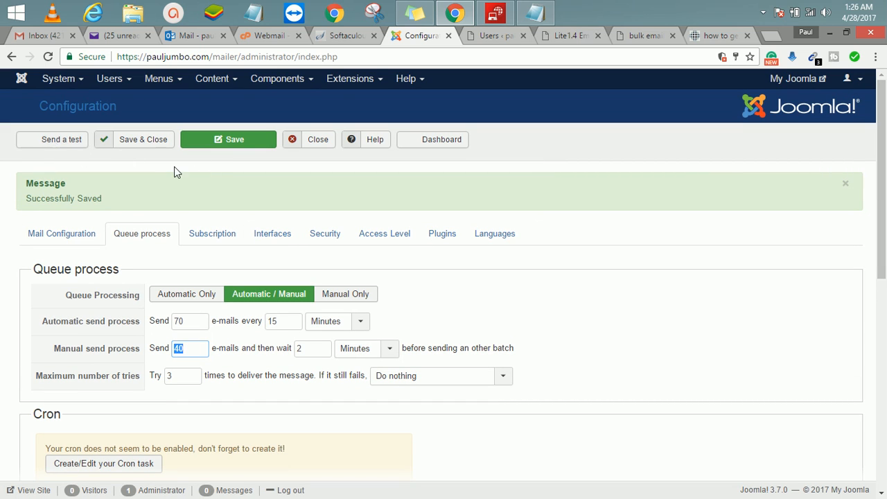
# Step: Save the queue configuration (70 emails every 15 minutes, batches of 40) and close it
pyautogui.click(142, 139)
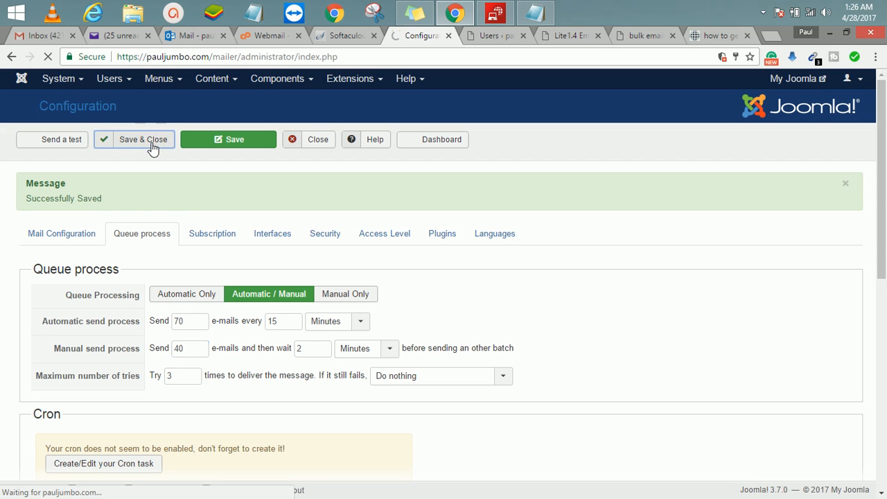
pyautogui.click(144, 139)
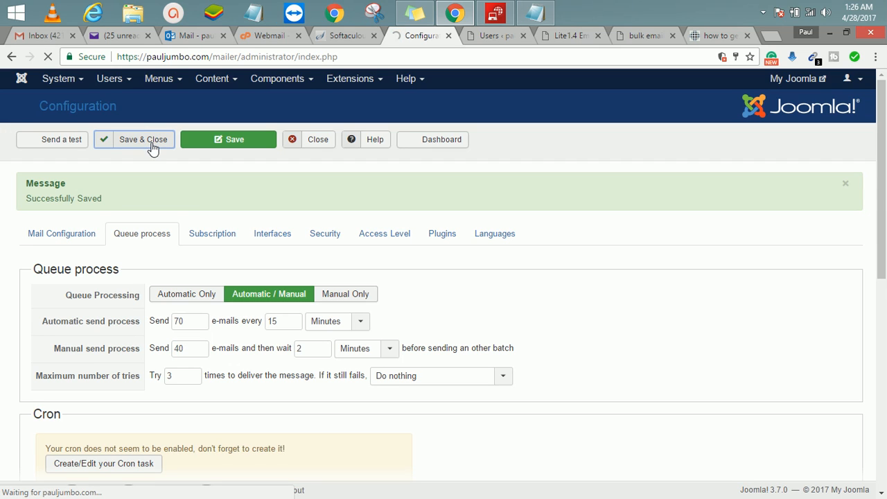
pyautogui.click(144, 139)
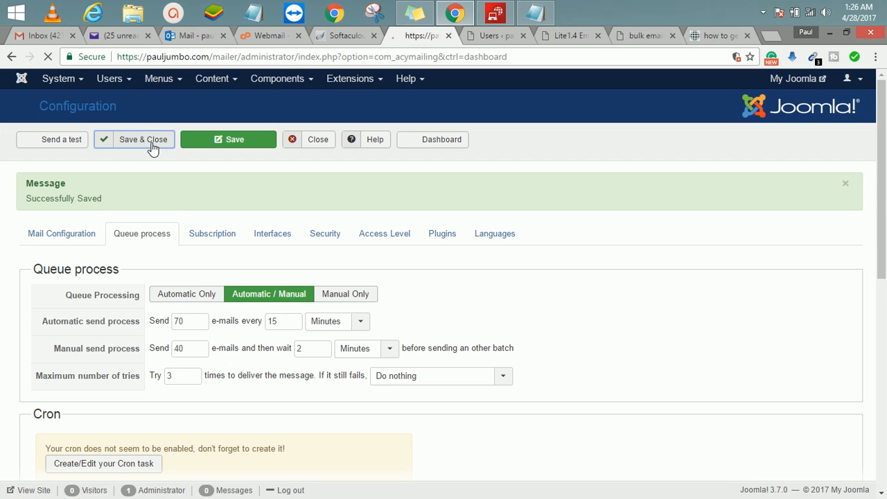
pyautogui.click(144, 138)
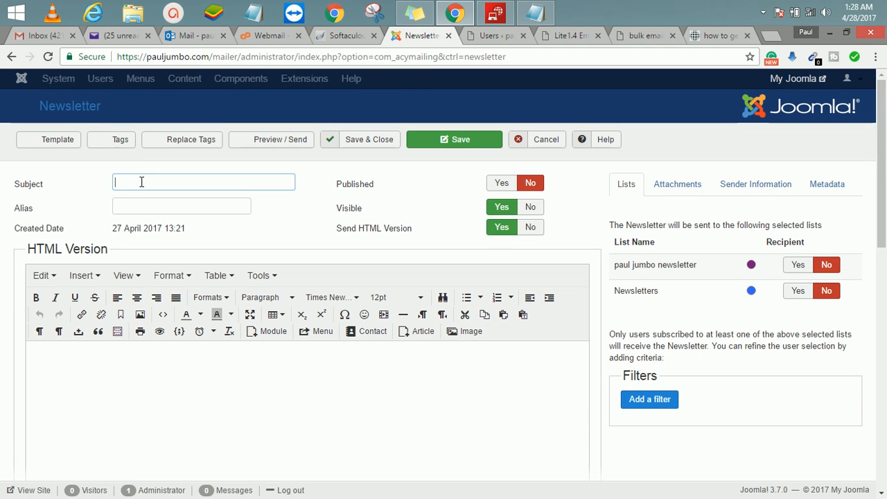
# Step: Set the newsletter subject to 'get free adsense approved account'
pyautogui.write('how')
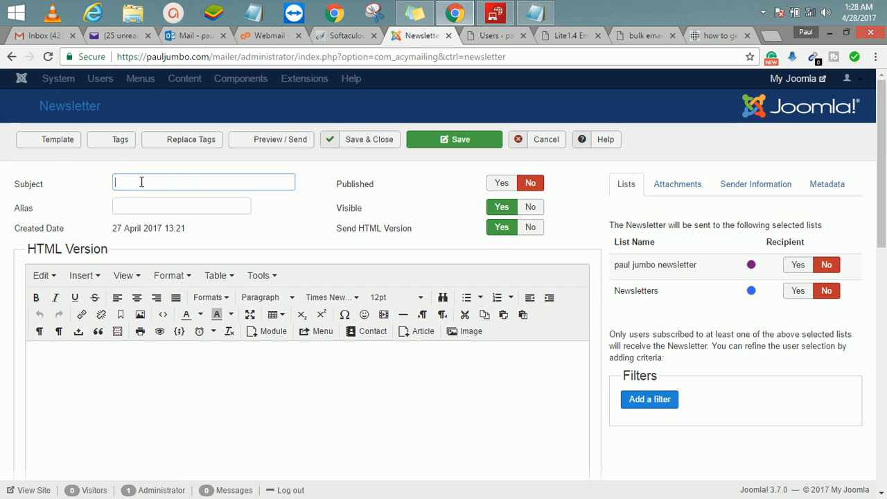
pyautogui.write('get')
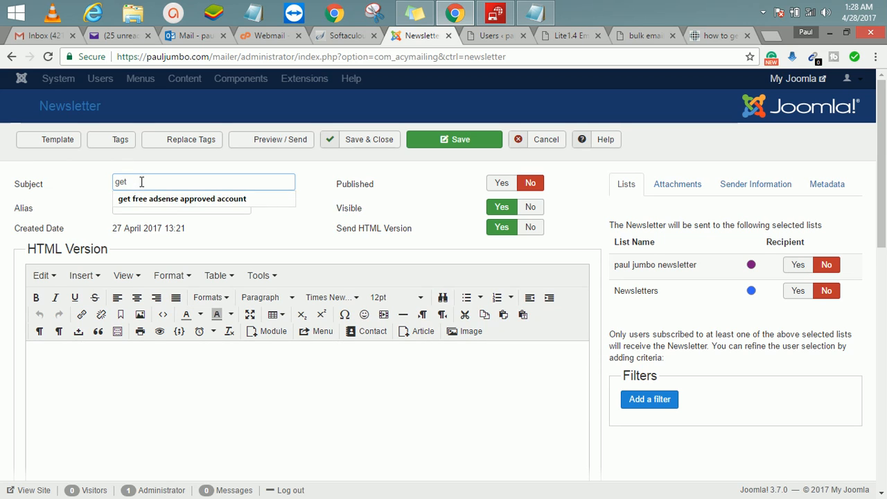
pyautogui.click(182, 200)
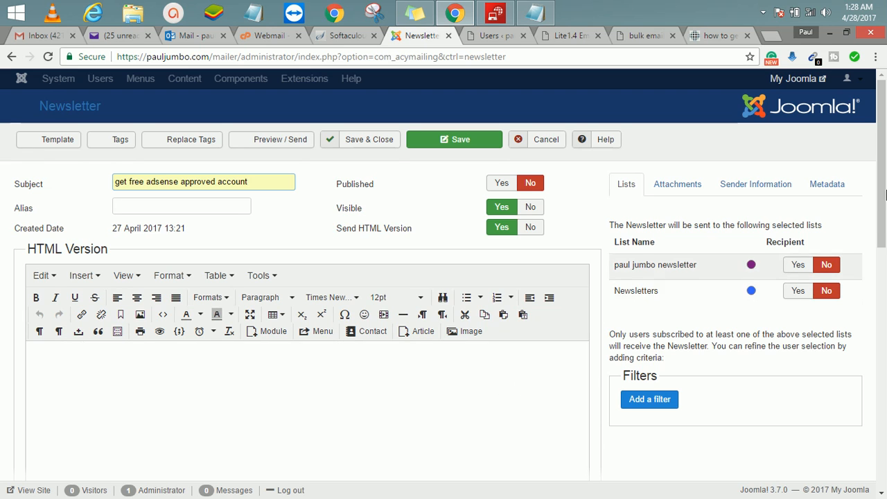
# Step: Write the plain-text message about needing an adsense approved account and set paul jumbo newsletter as recipient
pyautogui.scroll(-3)
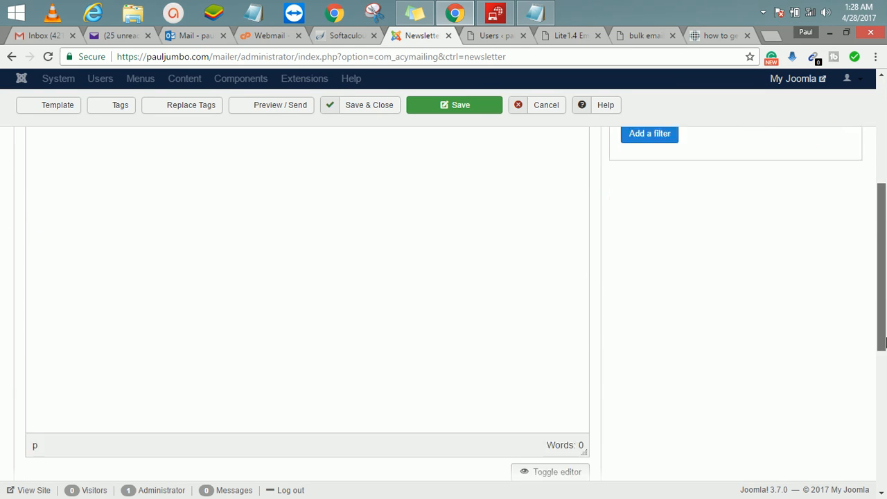
pyautogui.scroll(-3)
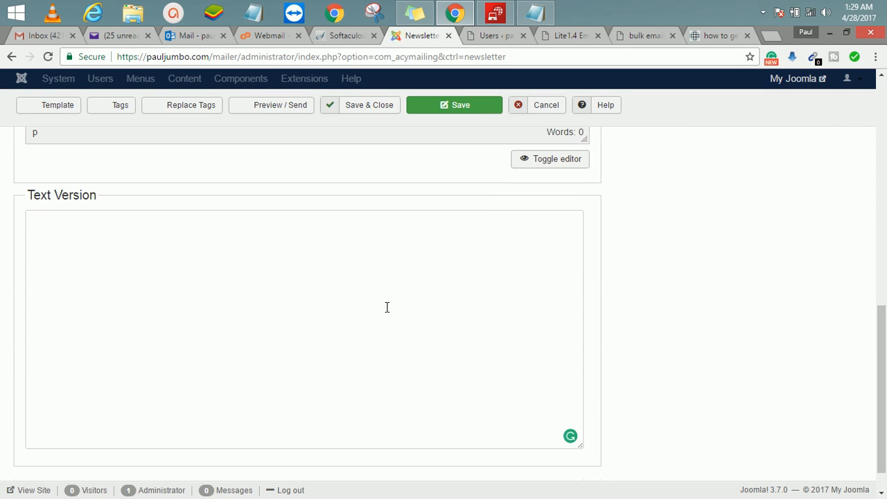
pyautogui.write('Hi, do you need an adsense approved account to monetize your blog or website?')
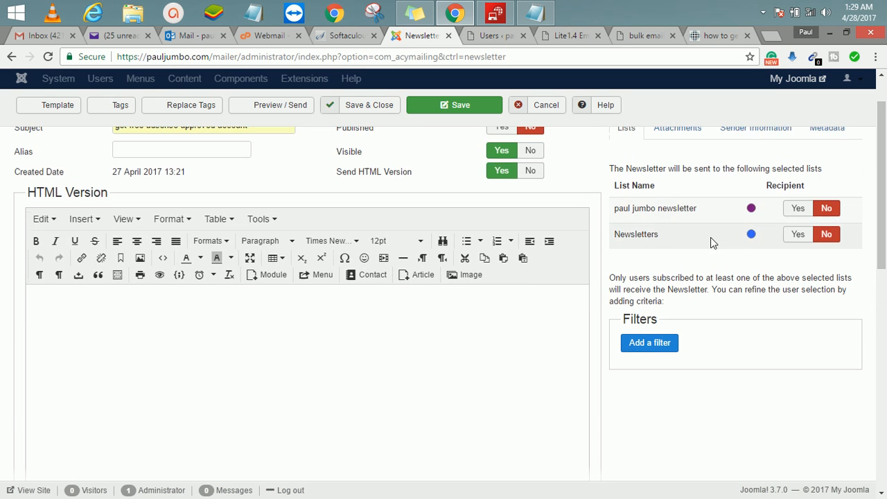
pyautogui.click(798, 208)
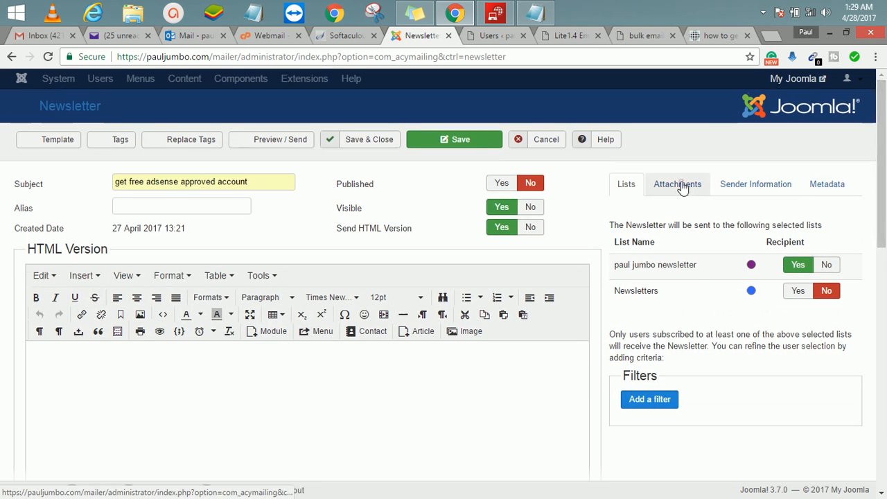
pyautogui.click(755, 183)
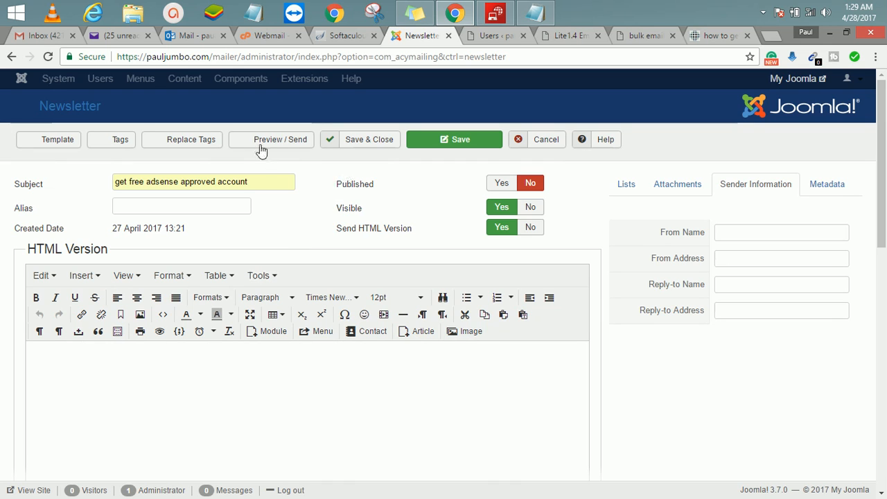
# Step: Save the newsletter and bring up its preview showing 24 paul jumbo newsletter recipients
pyautogui.click(280, 138)
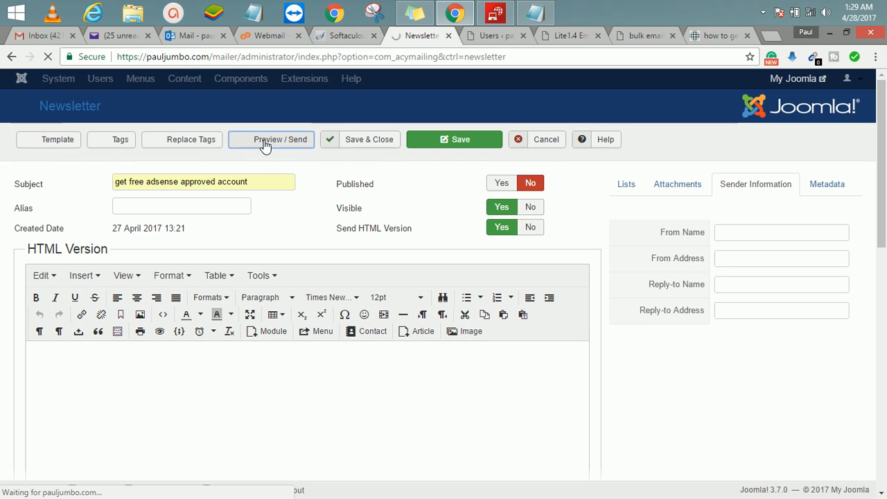
pyautogui.click(270, 139)
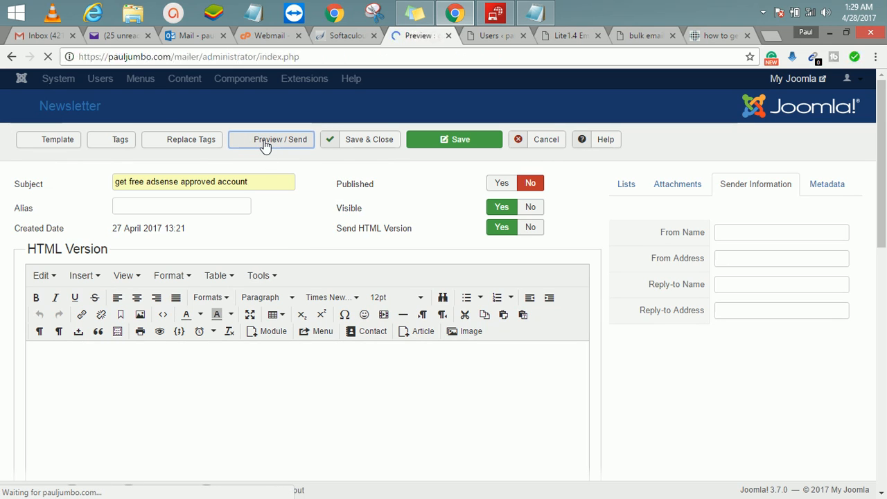
pyautogui.click(270, 138)
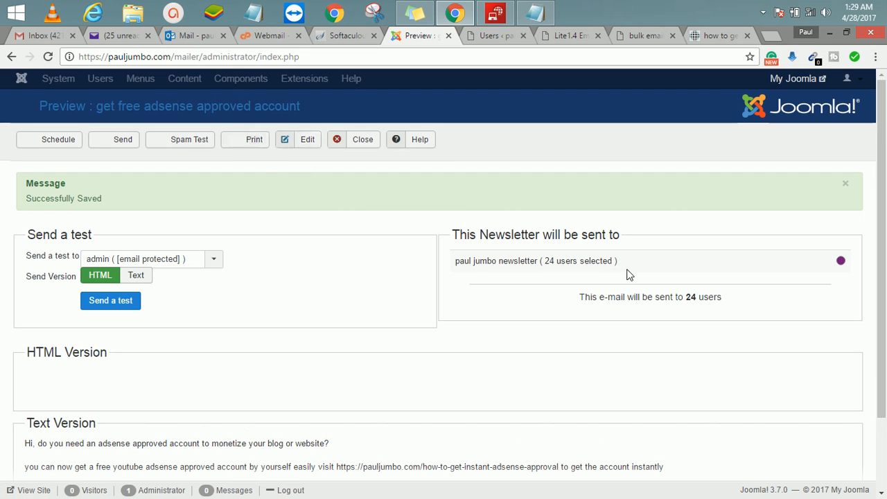
pyautogui.moveTo(871, 182)
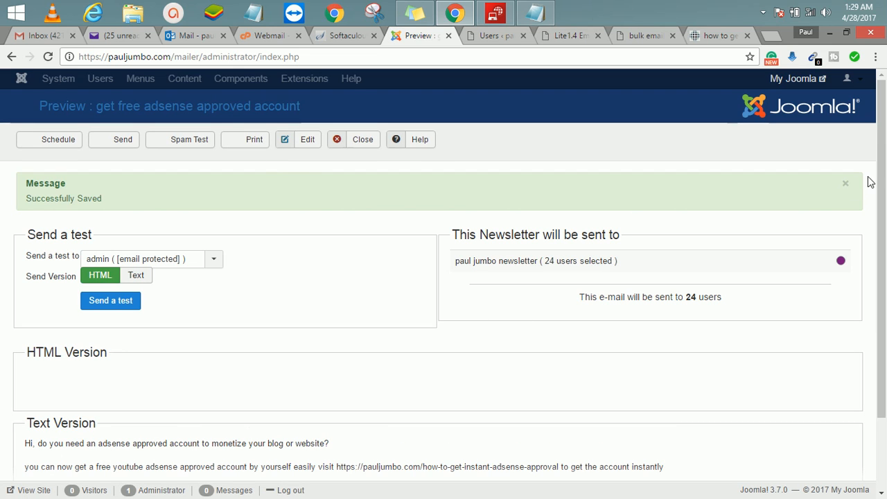
pyautogui.scroll(-3)
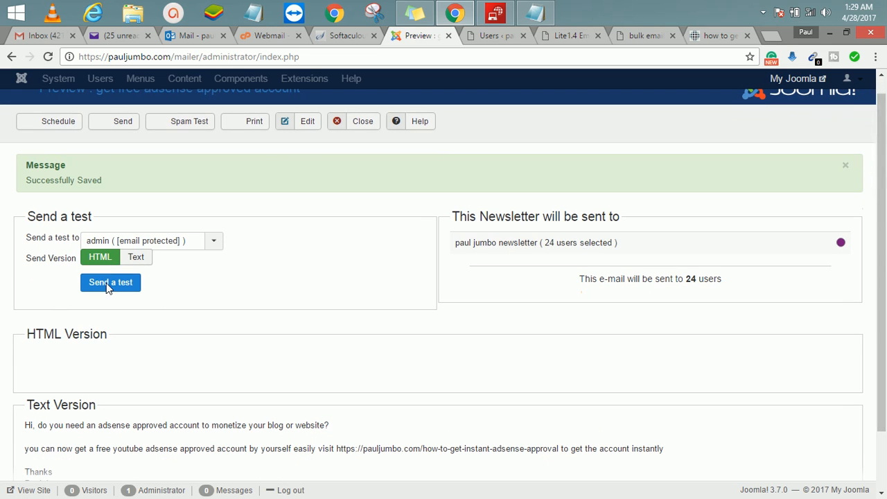
pyautogui.moveTo(124, 138)
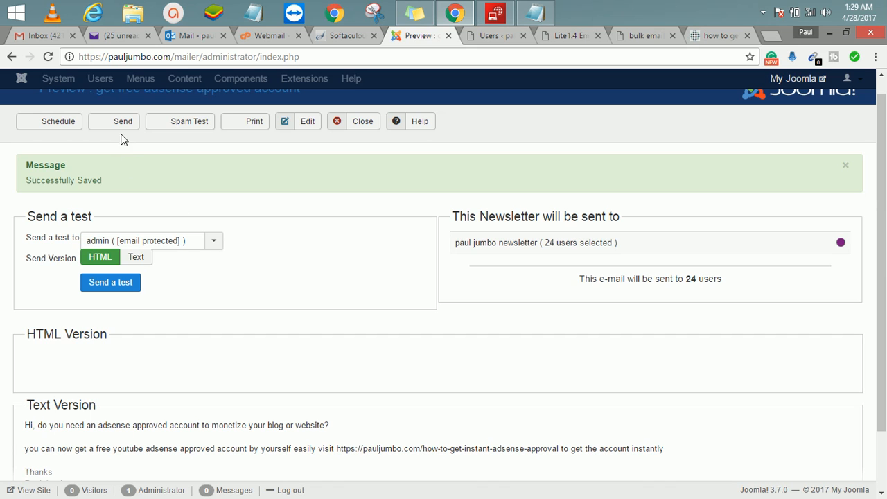
# Step: Send the newsletter and confirm delivery to all 24 subscribers
pyautogui.click(122, 122)
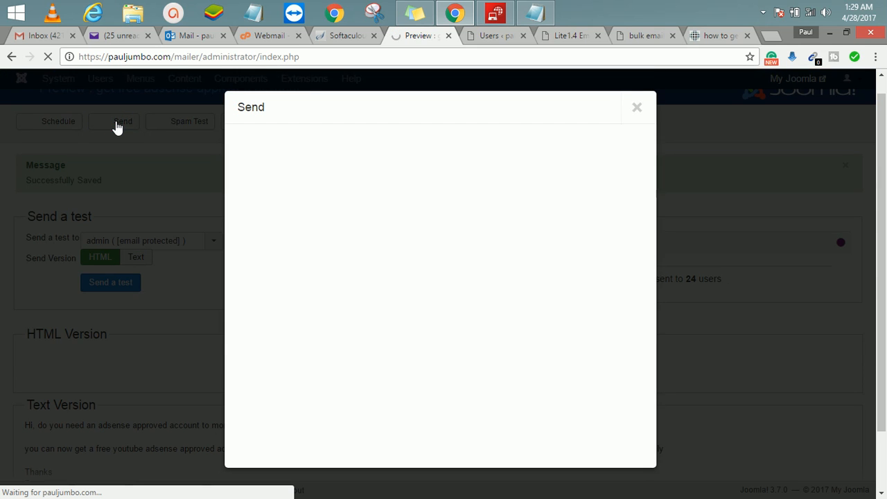
pyautogui.click(122, 122)
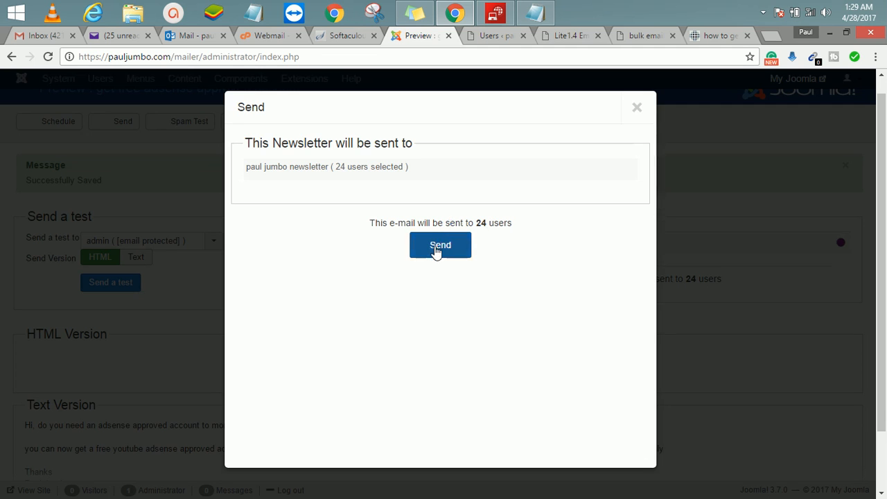
pyautogui.click(440, 243)
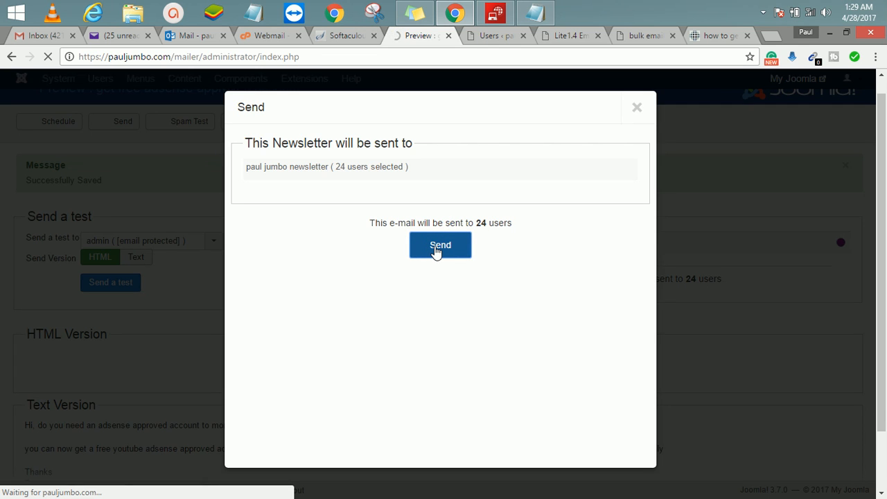
pyautogui.click(440, 245)
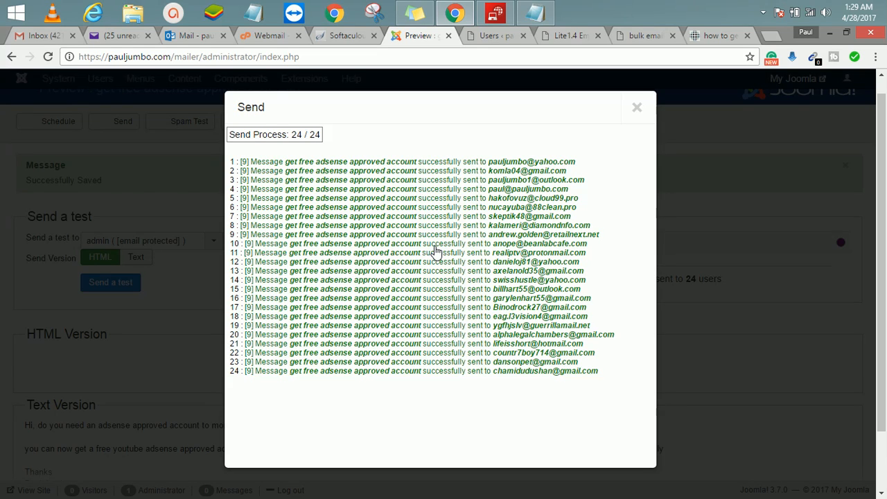
pyautogui.moveTo(471, 187)
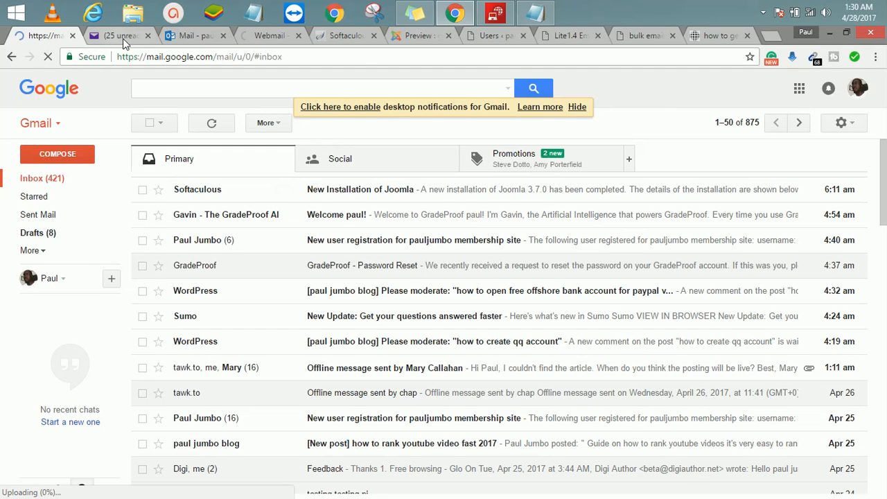
# Step: Check the Yahoo Mail inbox for the paul jumbo blog newsletter, then move to the Webmail inbox
pyautogui.click(118, 36)
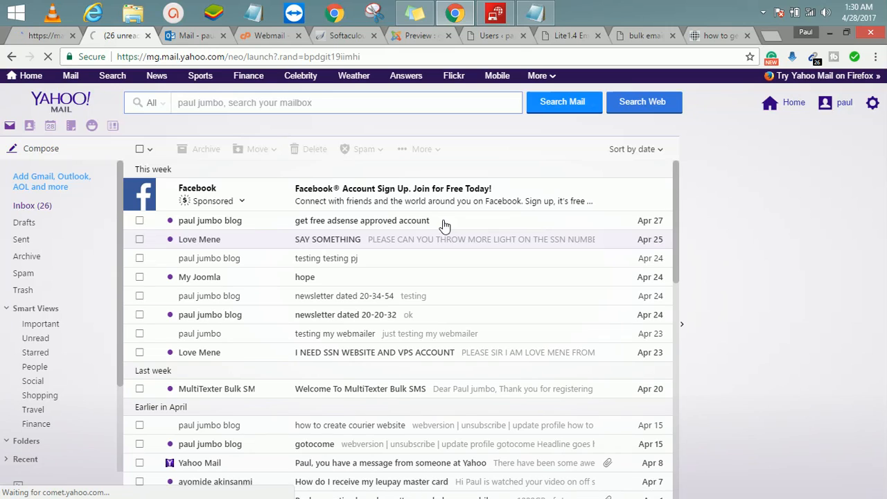
pyautogui.moveTo(444, 220)
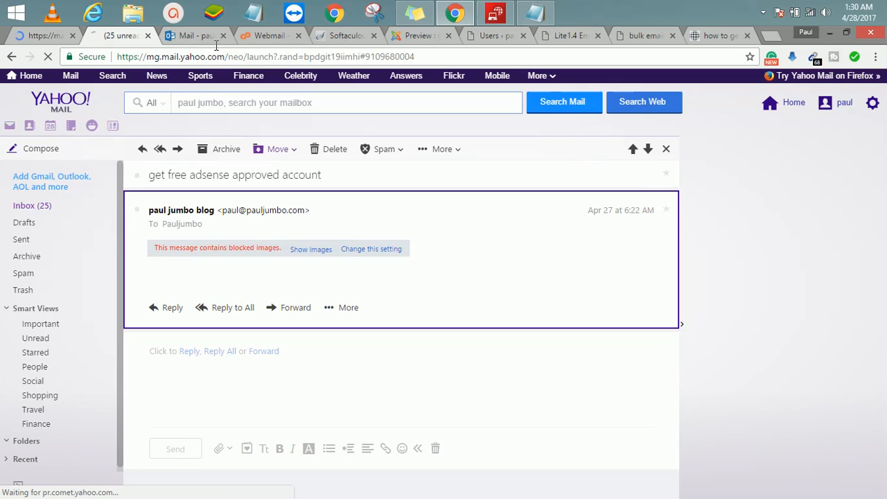
pyautogui.click(270, 36)
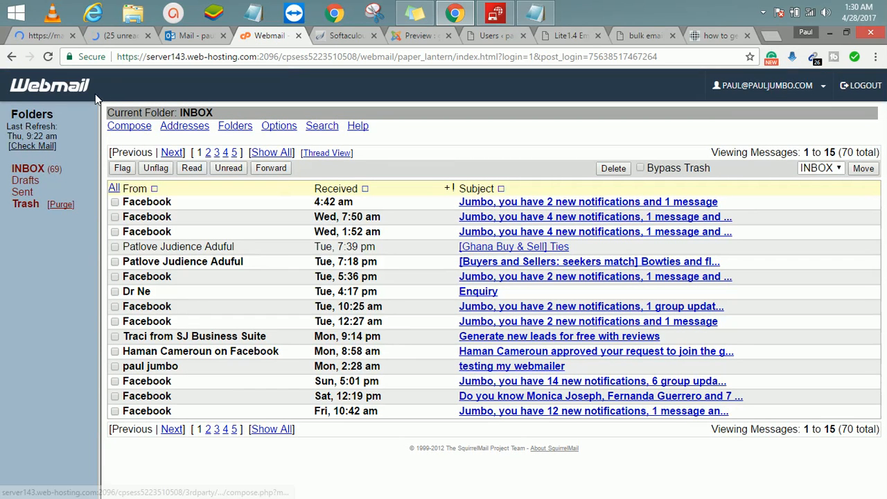
# Step: Refresh the Webmail INBOX, read the 'get free adsense approved account' message, then move to Outlook Mail
pyautogui.click(47, 57)
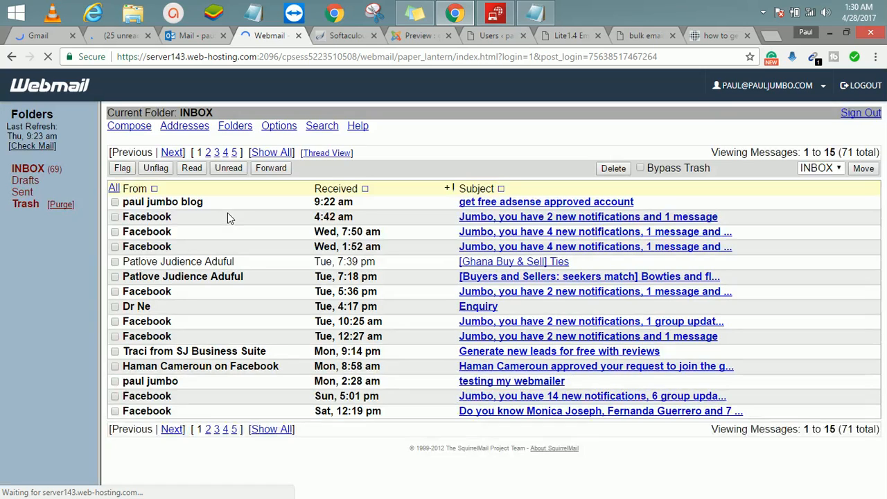
pyautogui.click(546, 202)
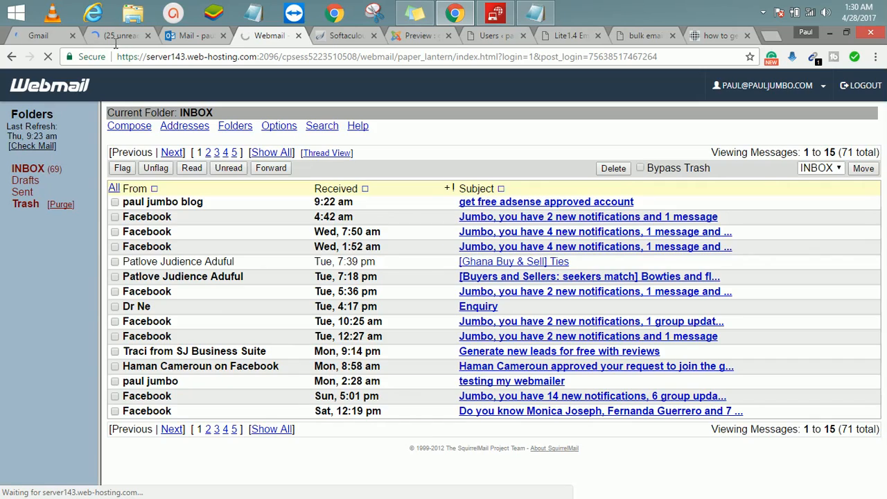
pyautogui.click(545, 202)
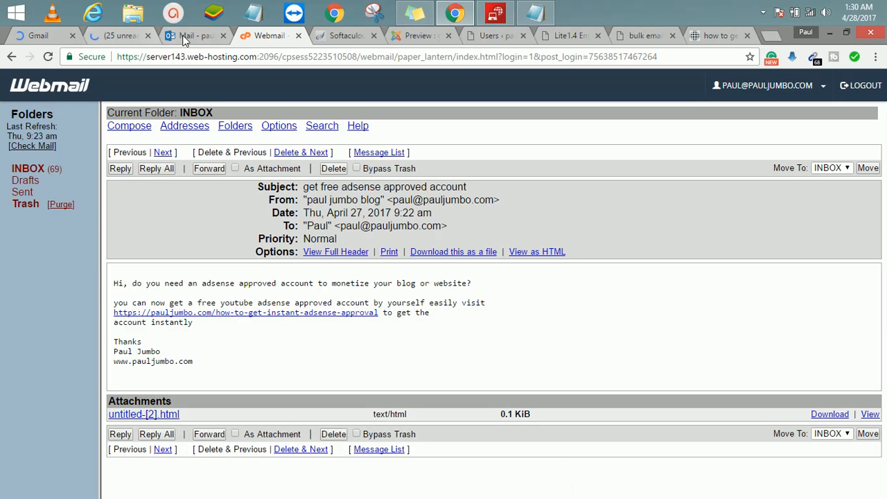
pyautogui.click(194, 36)
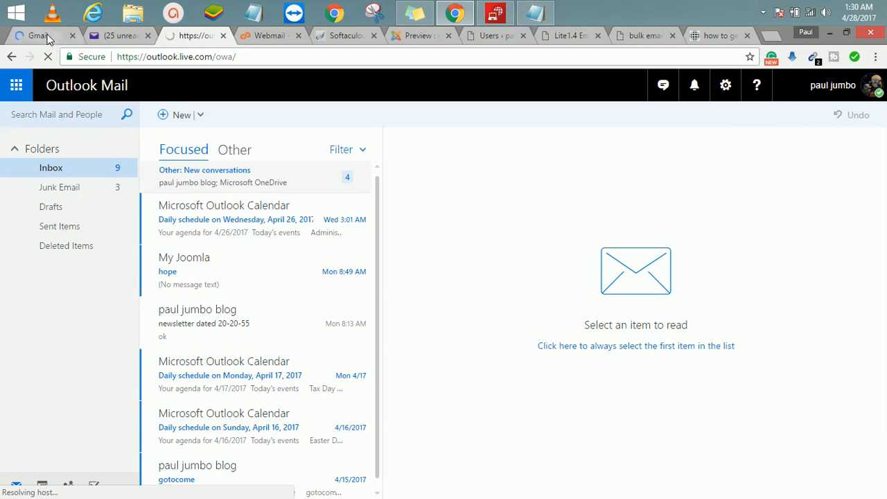
# Step: Refresh the Gmail inbox to check for the newsletter
pyautogui.click(39, 36)
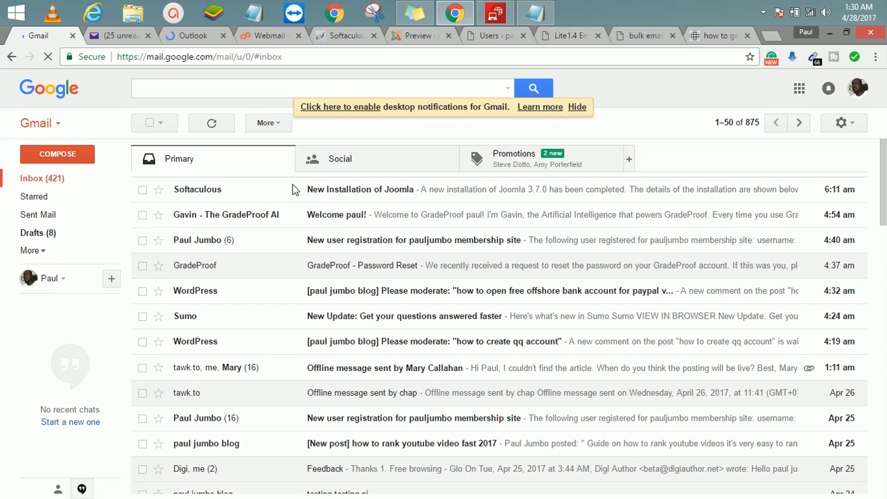
pyautogui.click(210, 122)
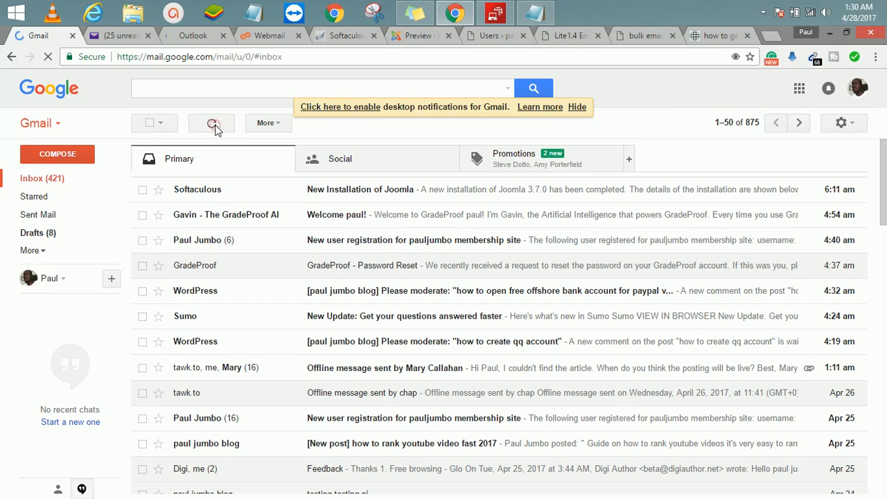
pyautogui.click(212, 122)
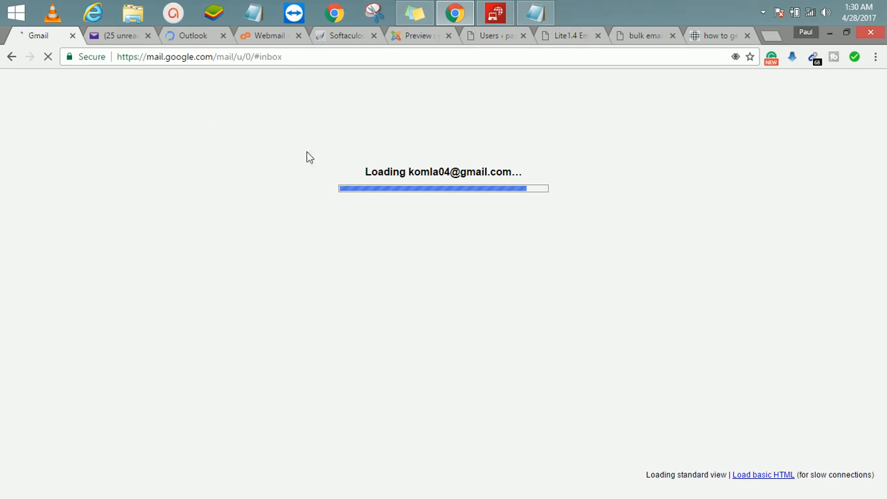